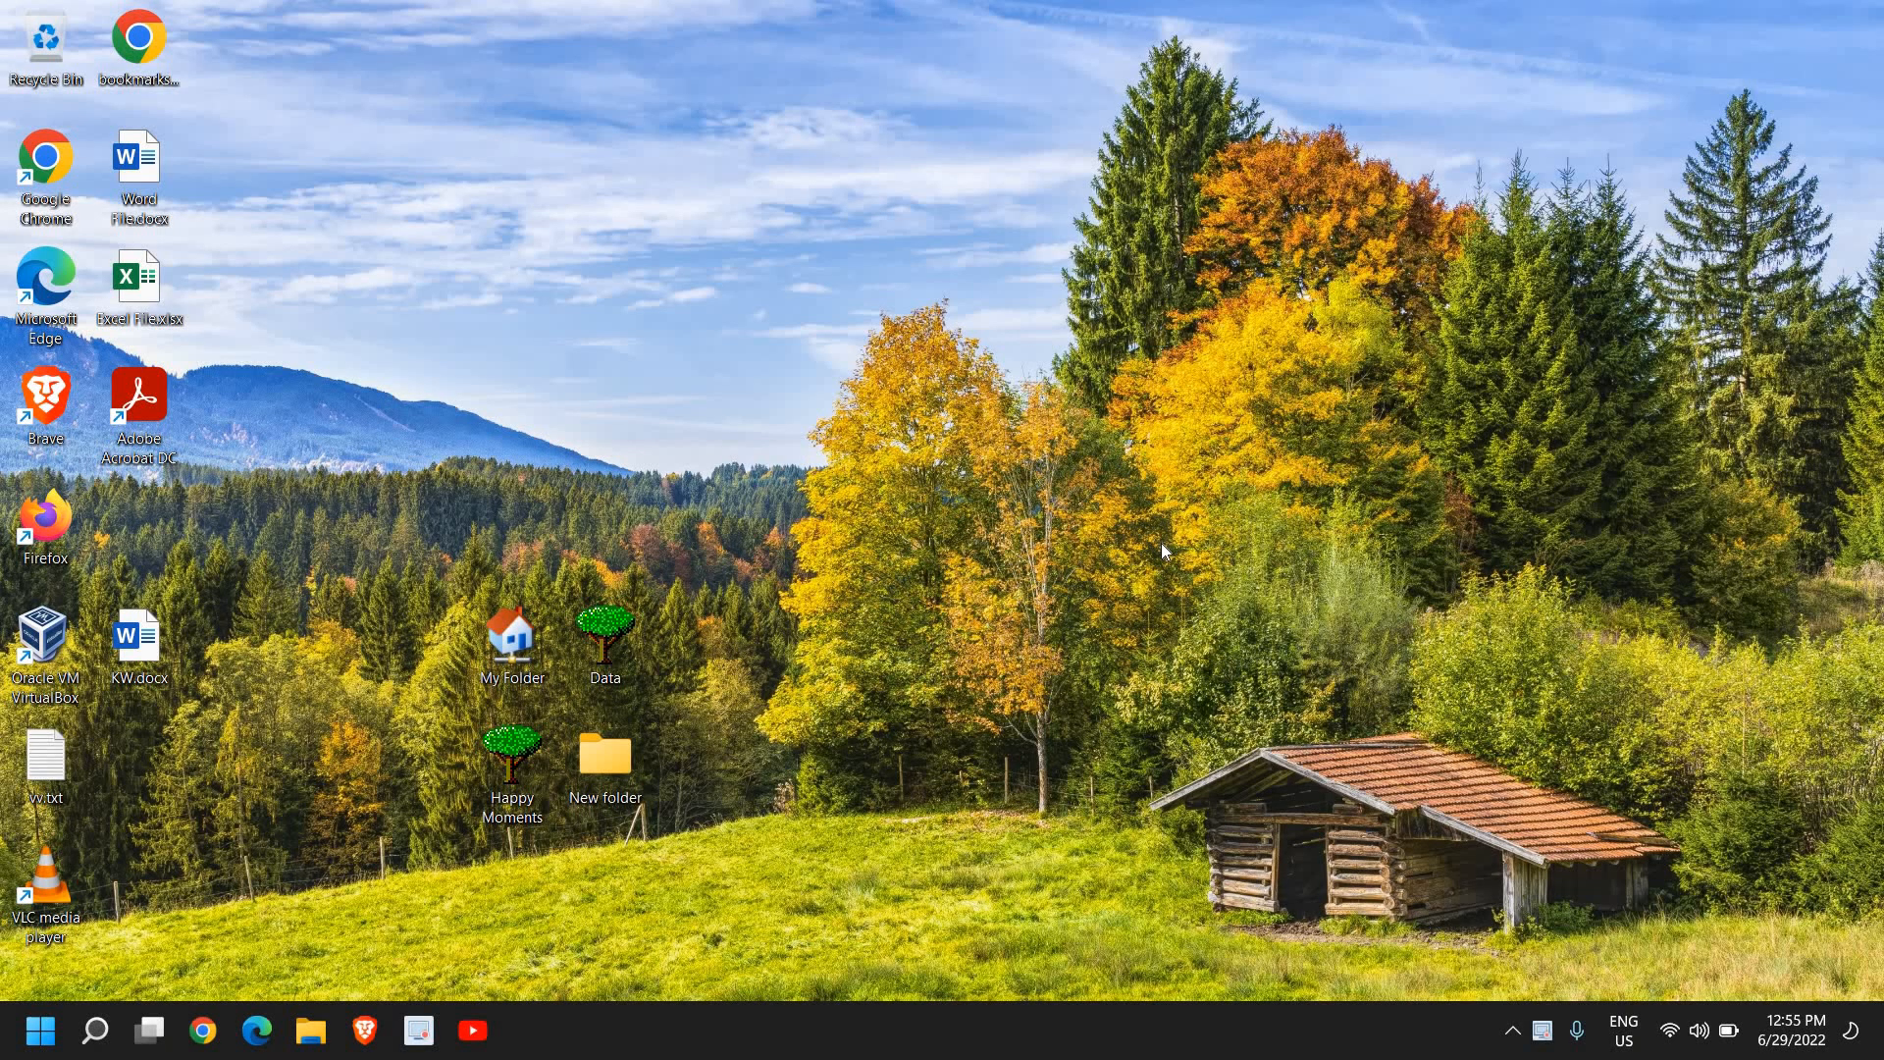
pyautogui.moveTo(983, 226)
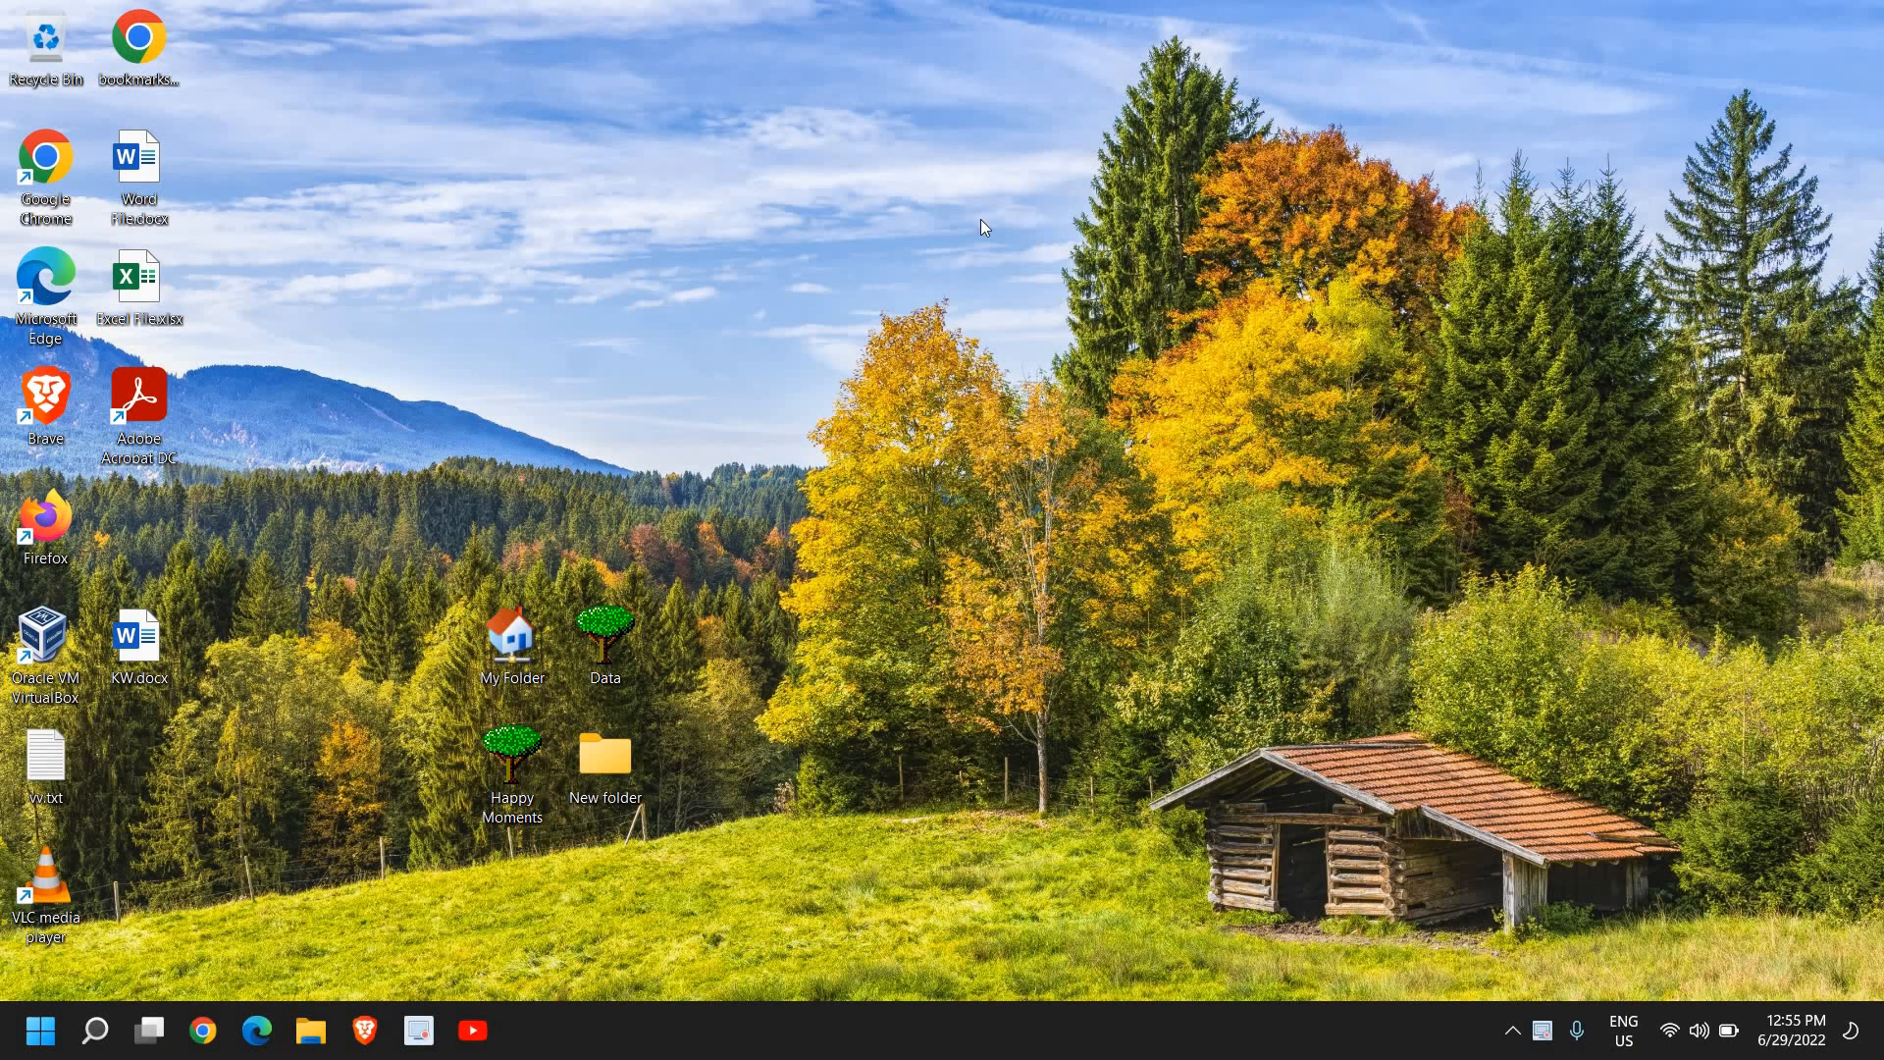
pyautogui.moveTo(738, 340)
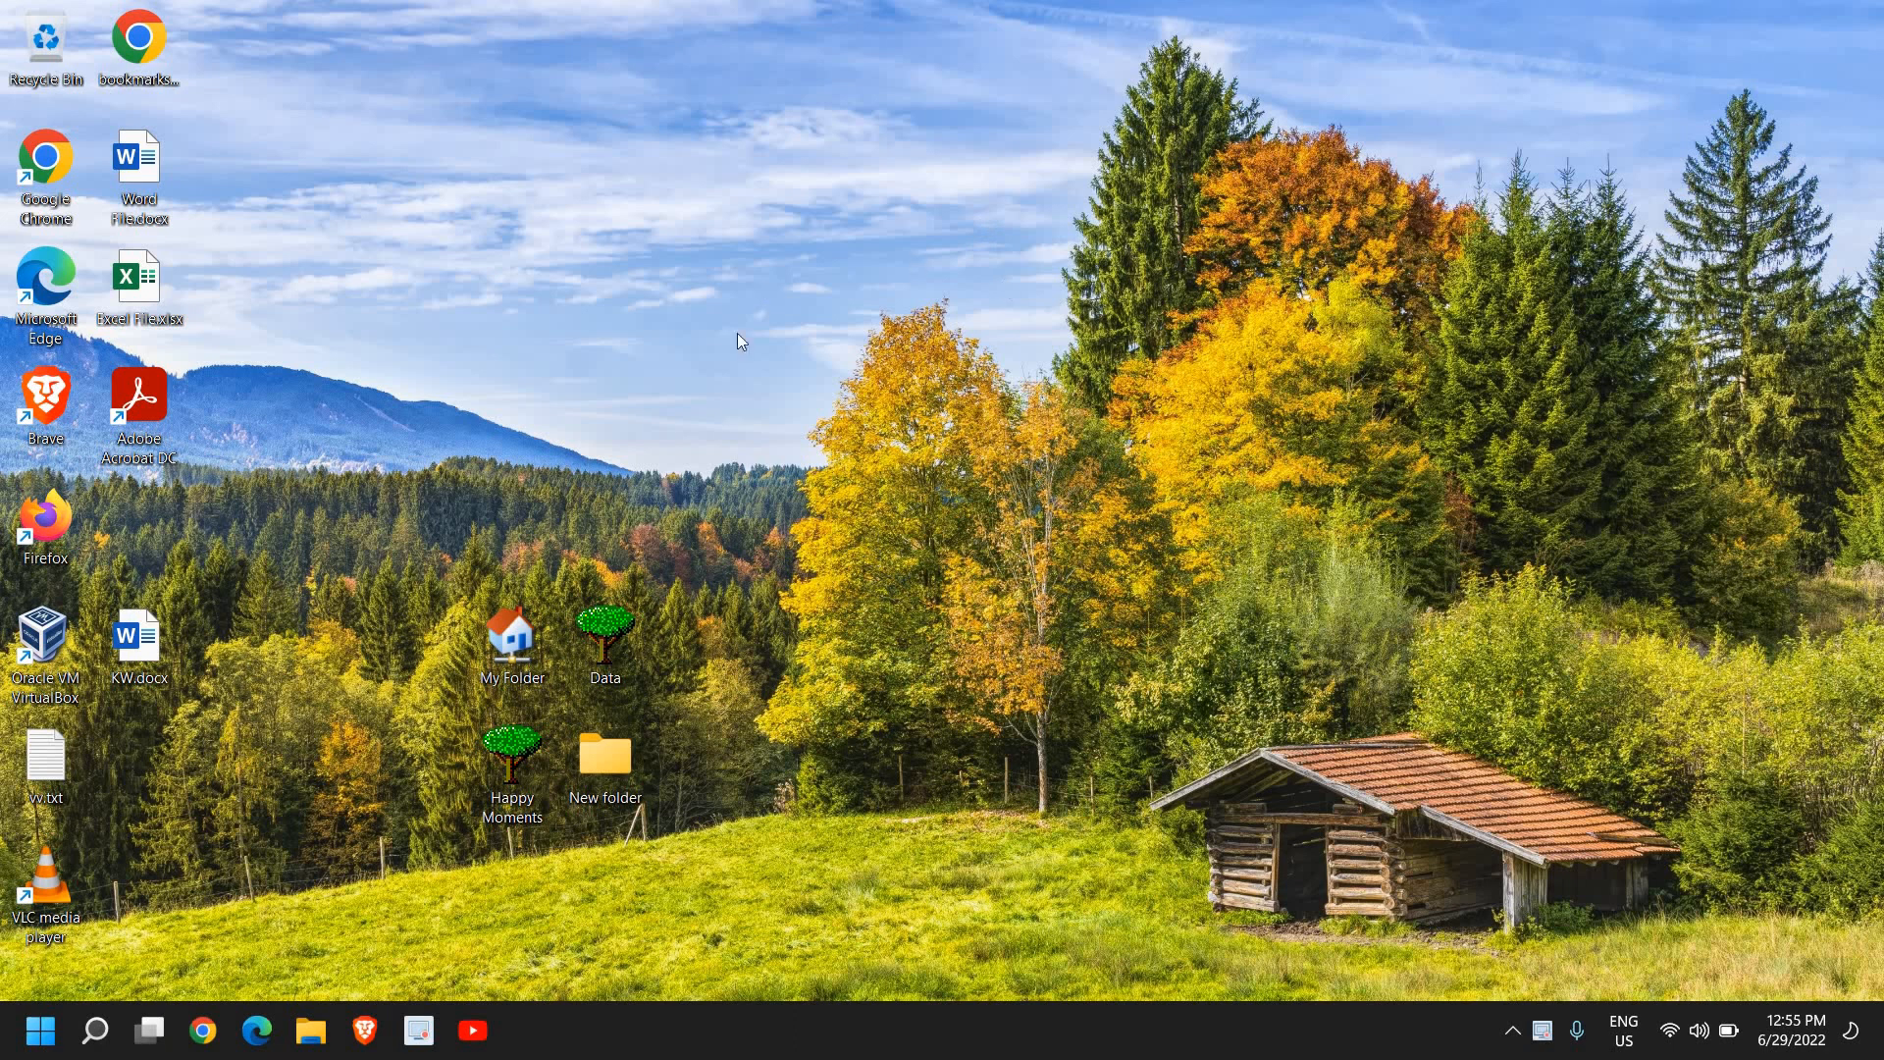
pyautogui.moveTo(877, 429)
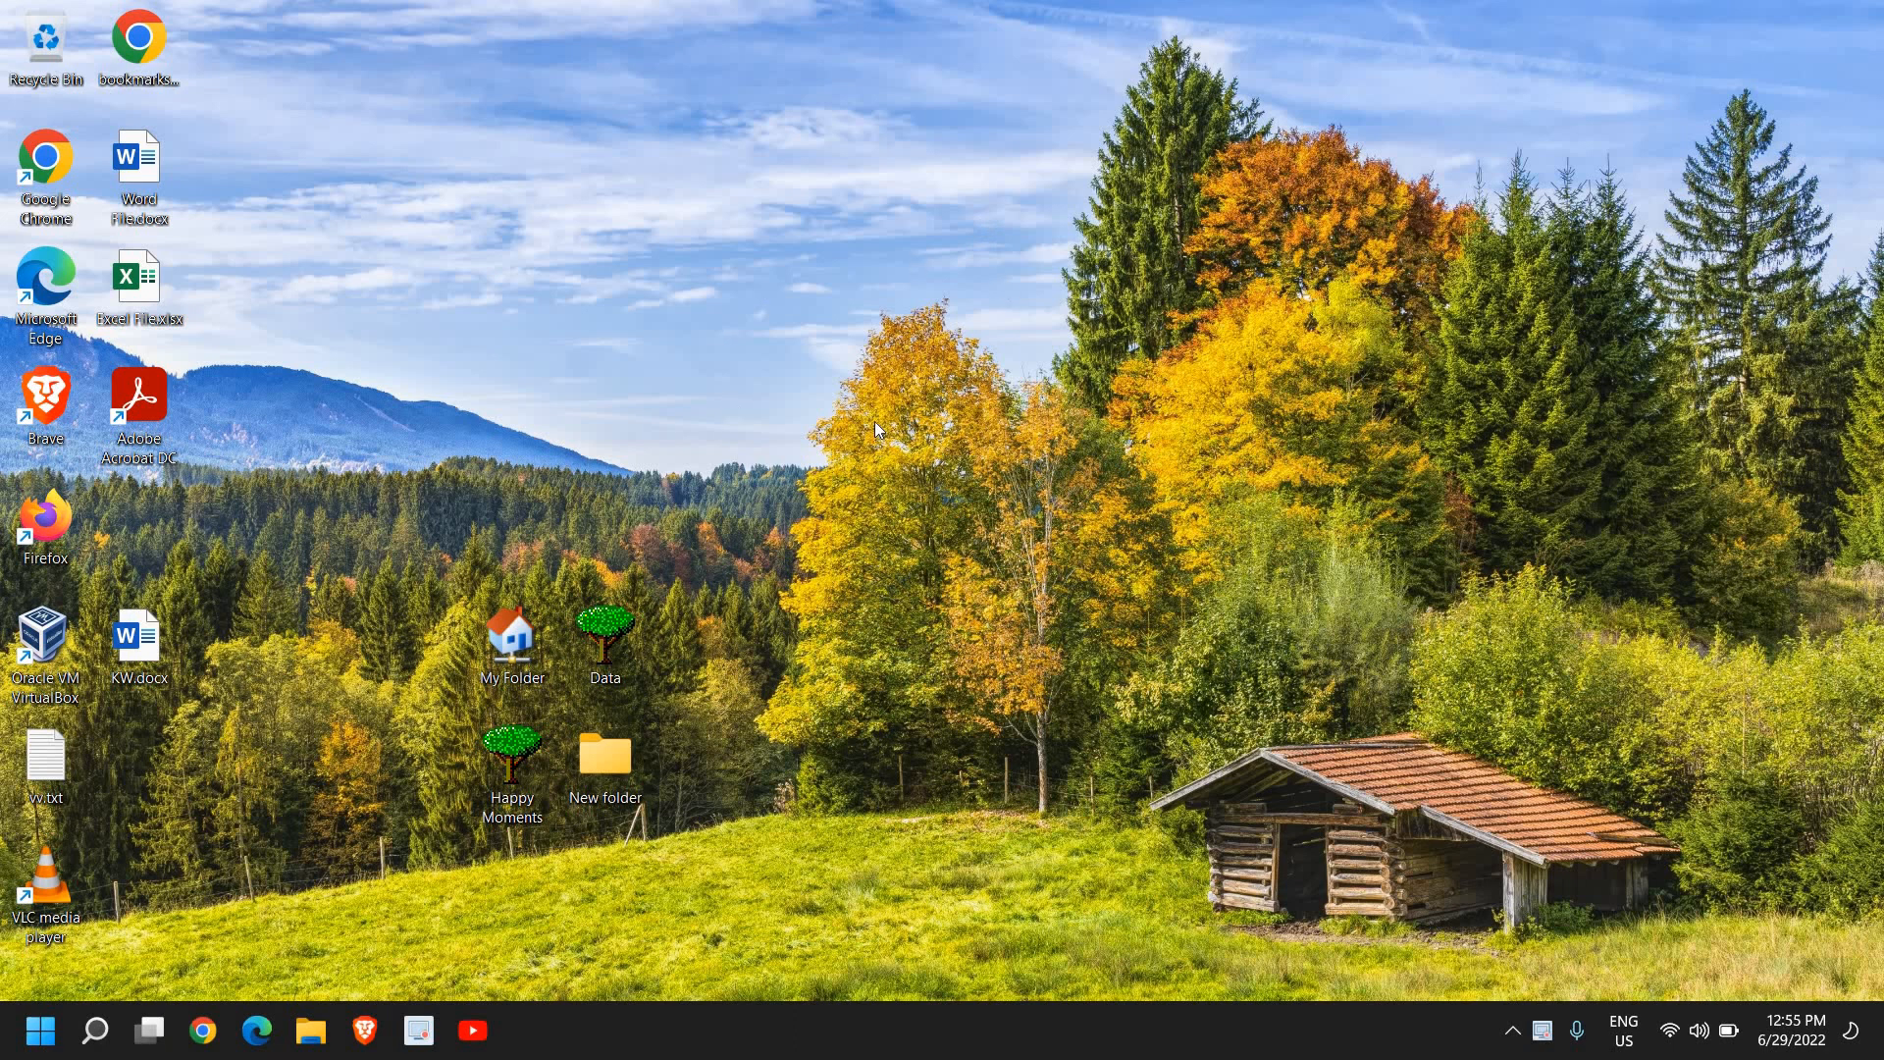
pyautogui.moveTo(876, 419)
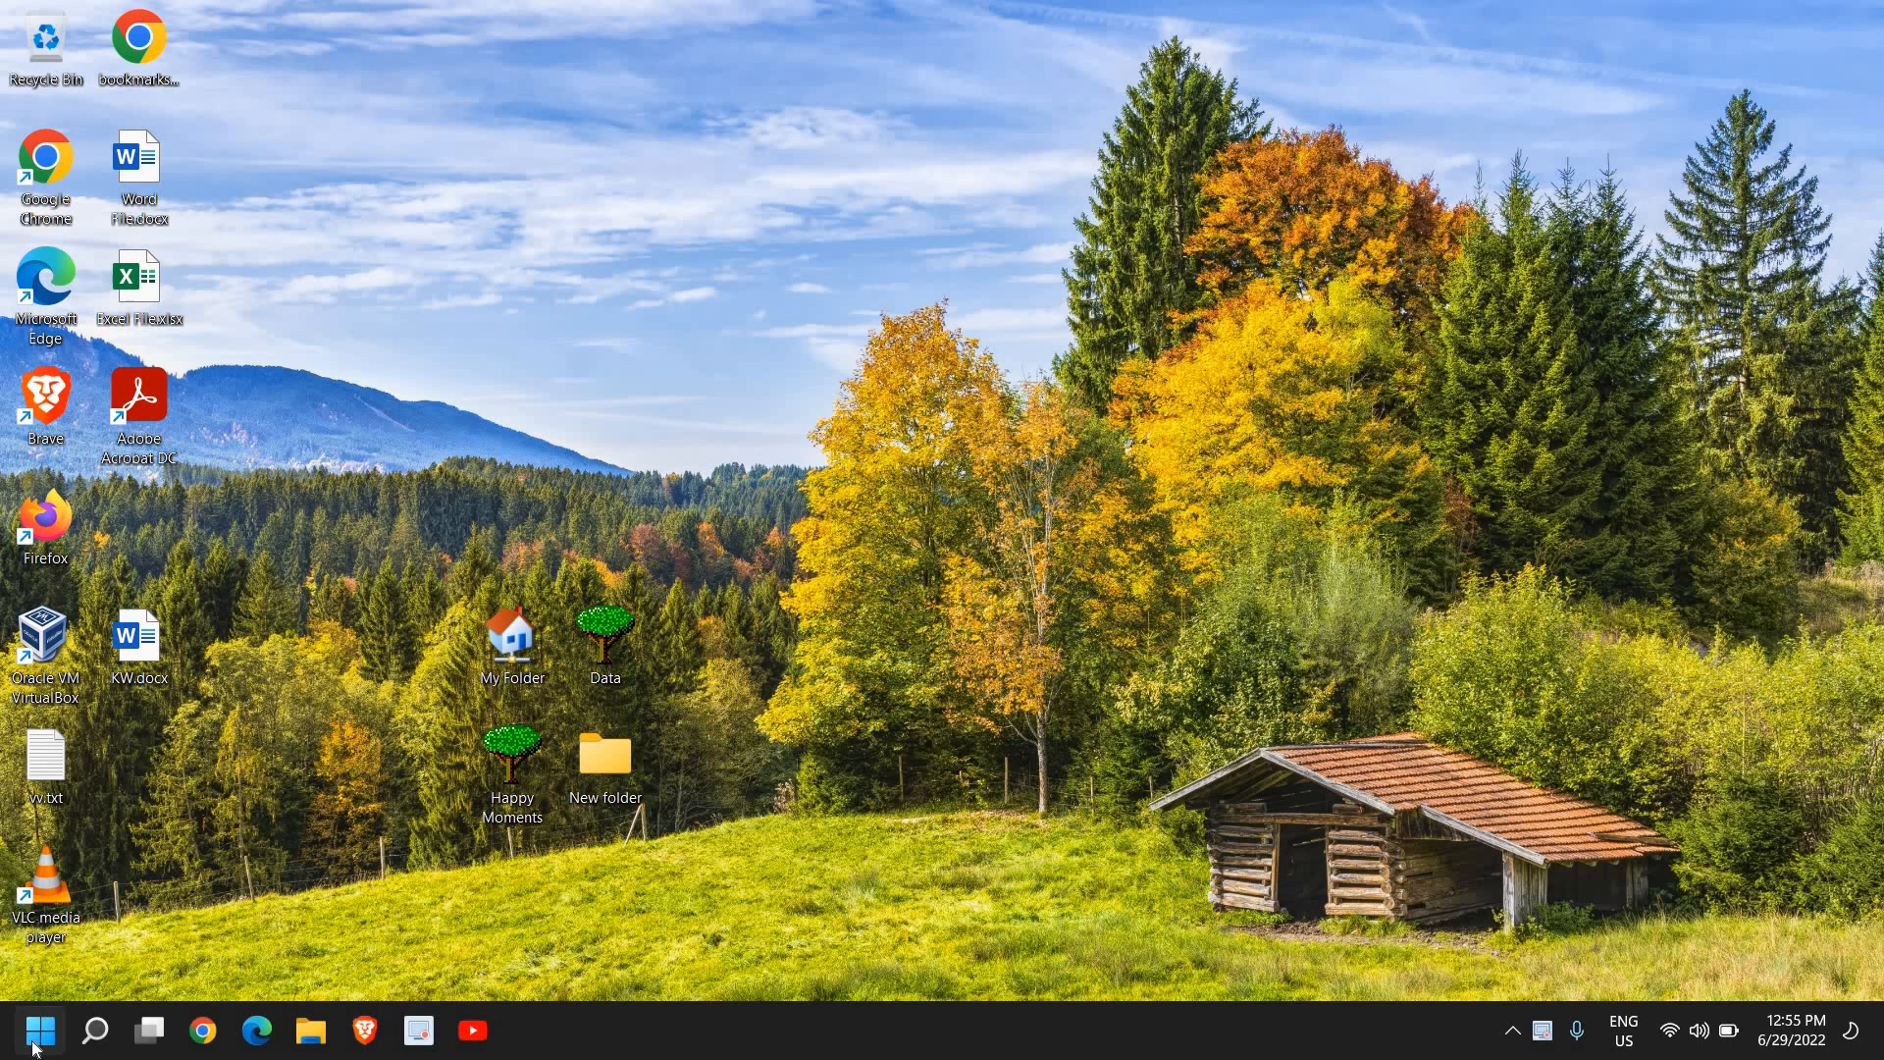
pyautogui.moveTo(33, 1030)
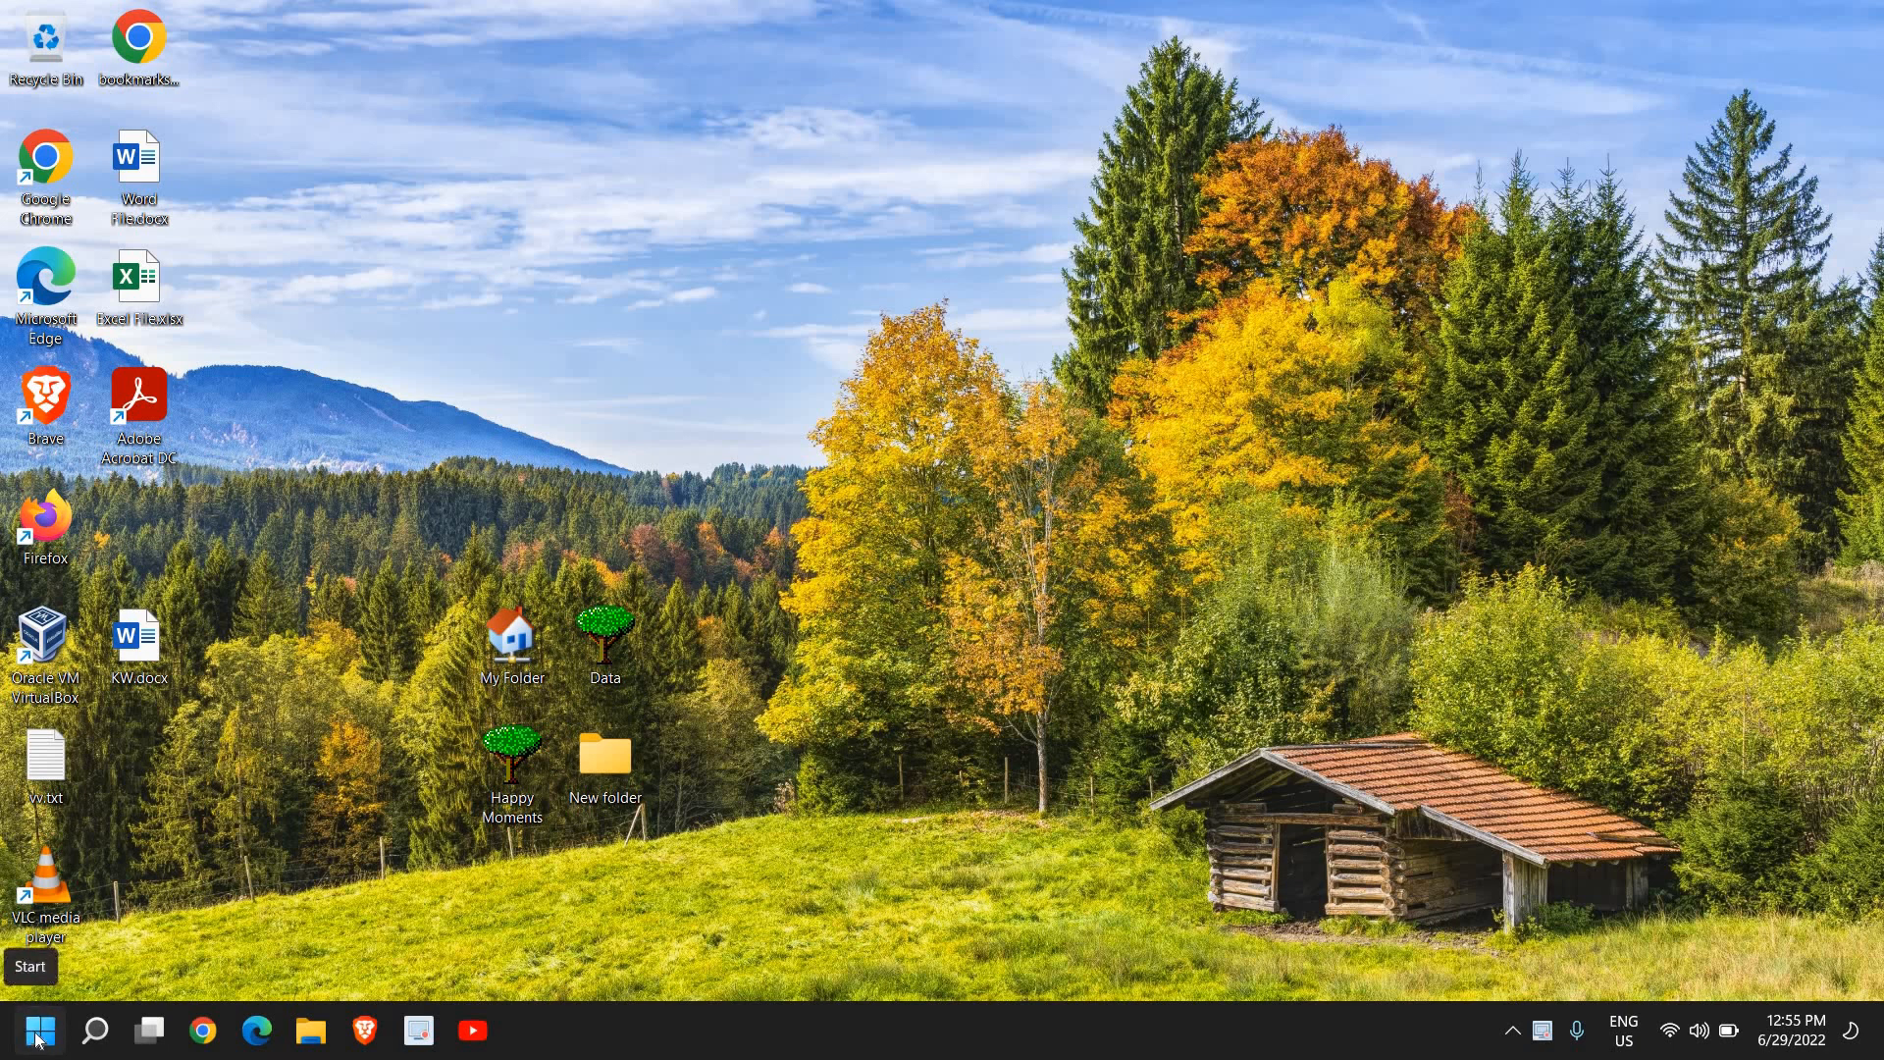
# Open Windows Settings from the Start button's quick-link menu
pyautogui.rightClick(24, 1029)
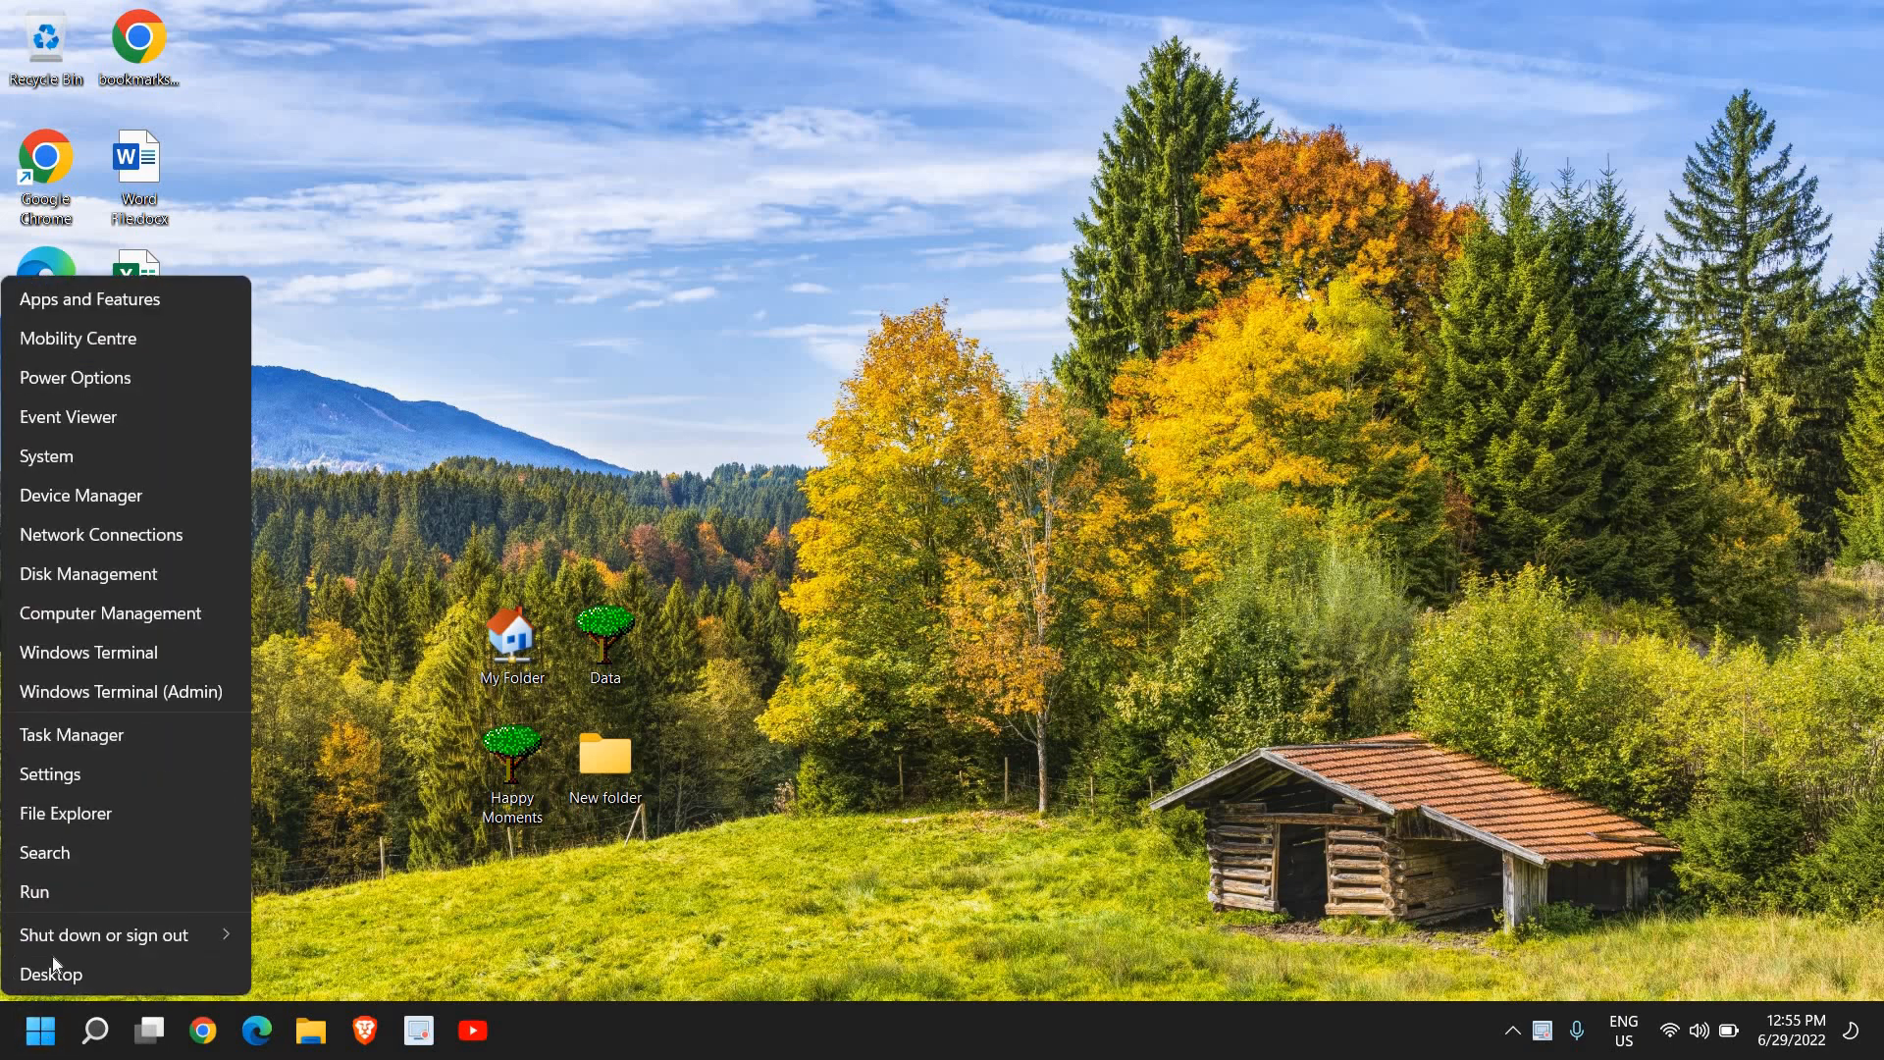
pyautogui.moveTo(50, 774)
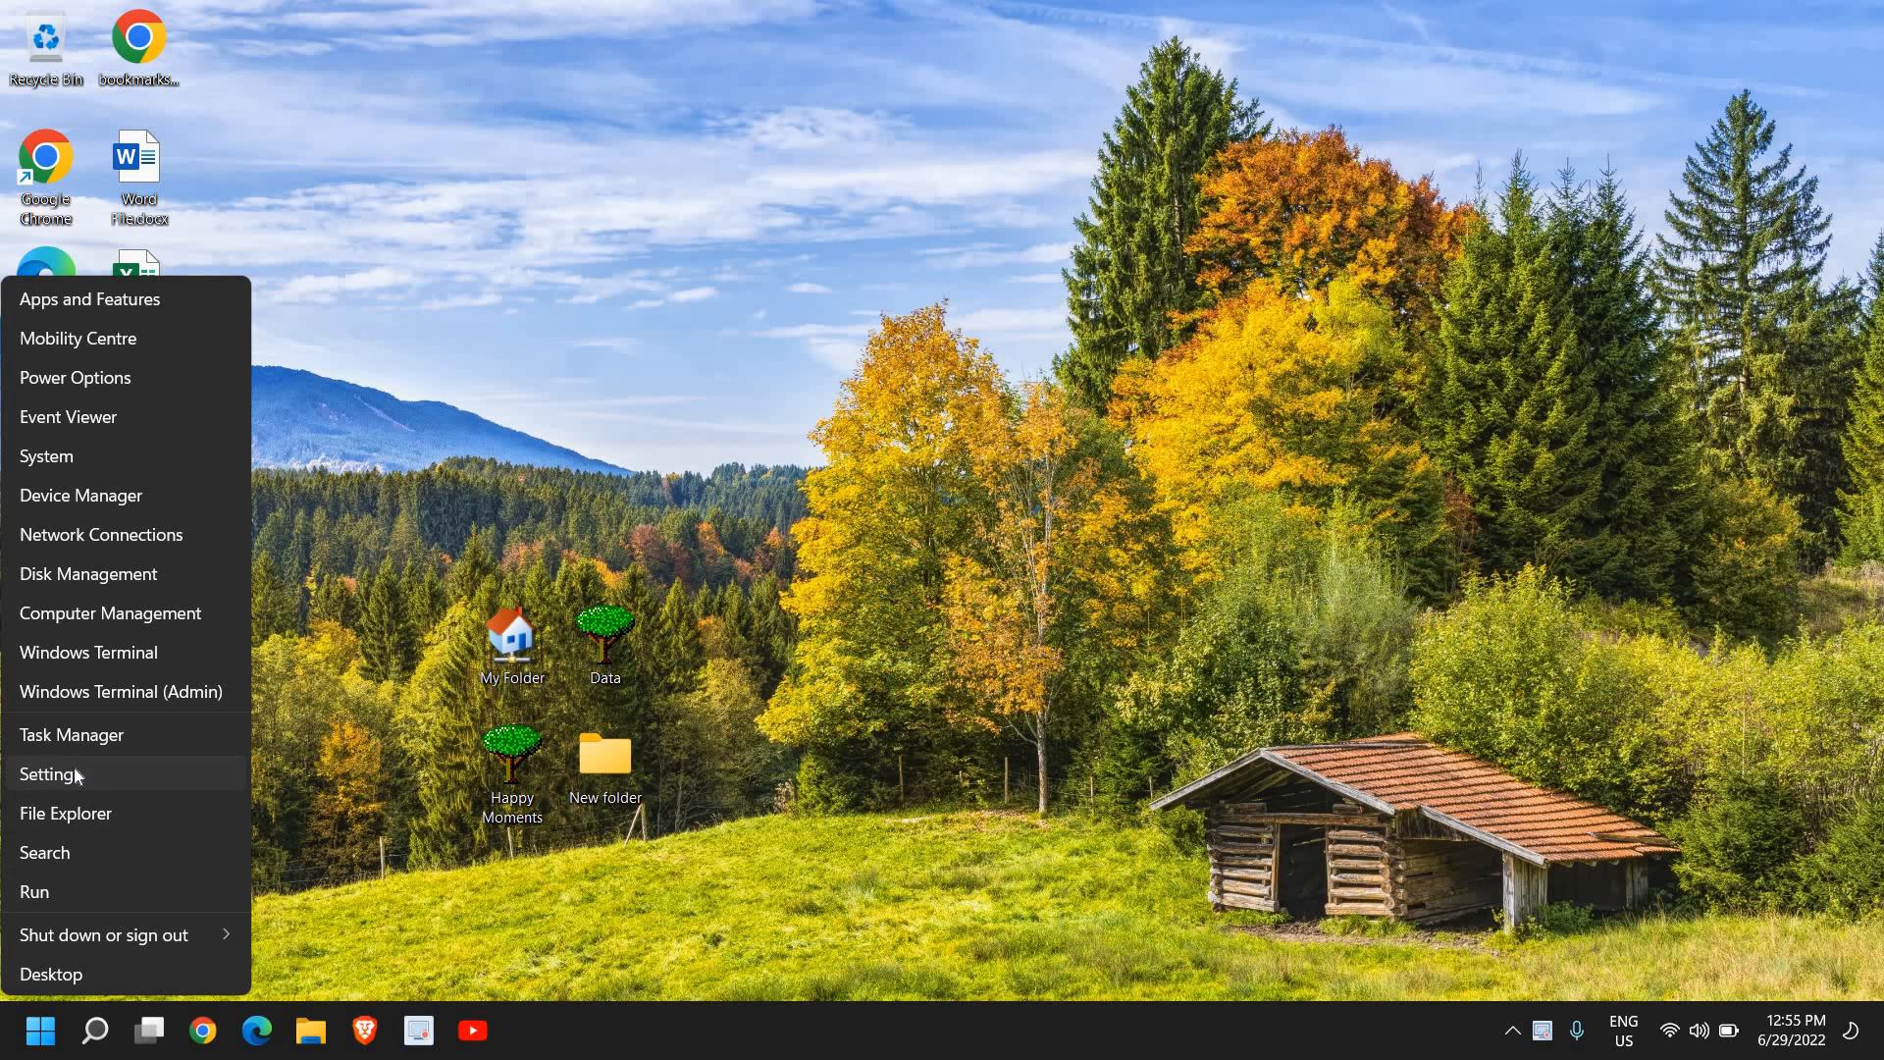
pyautogui.click(49, 774)
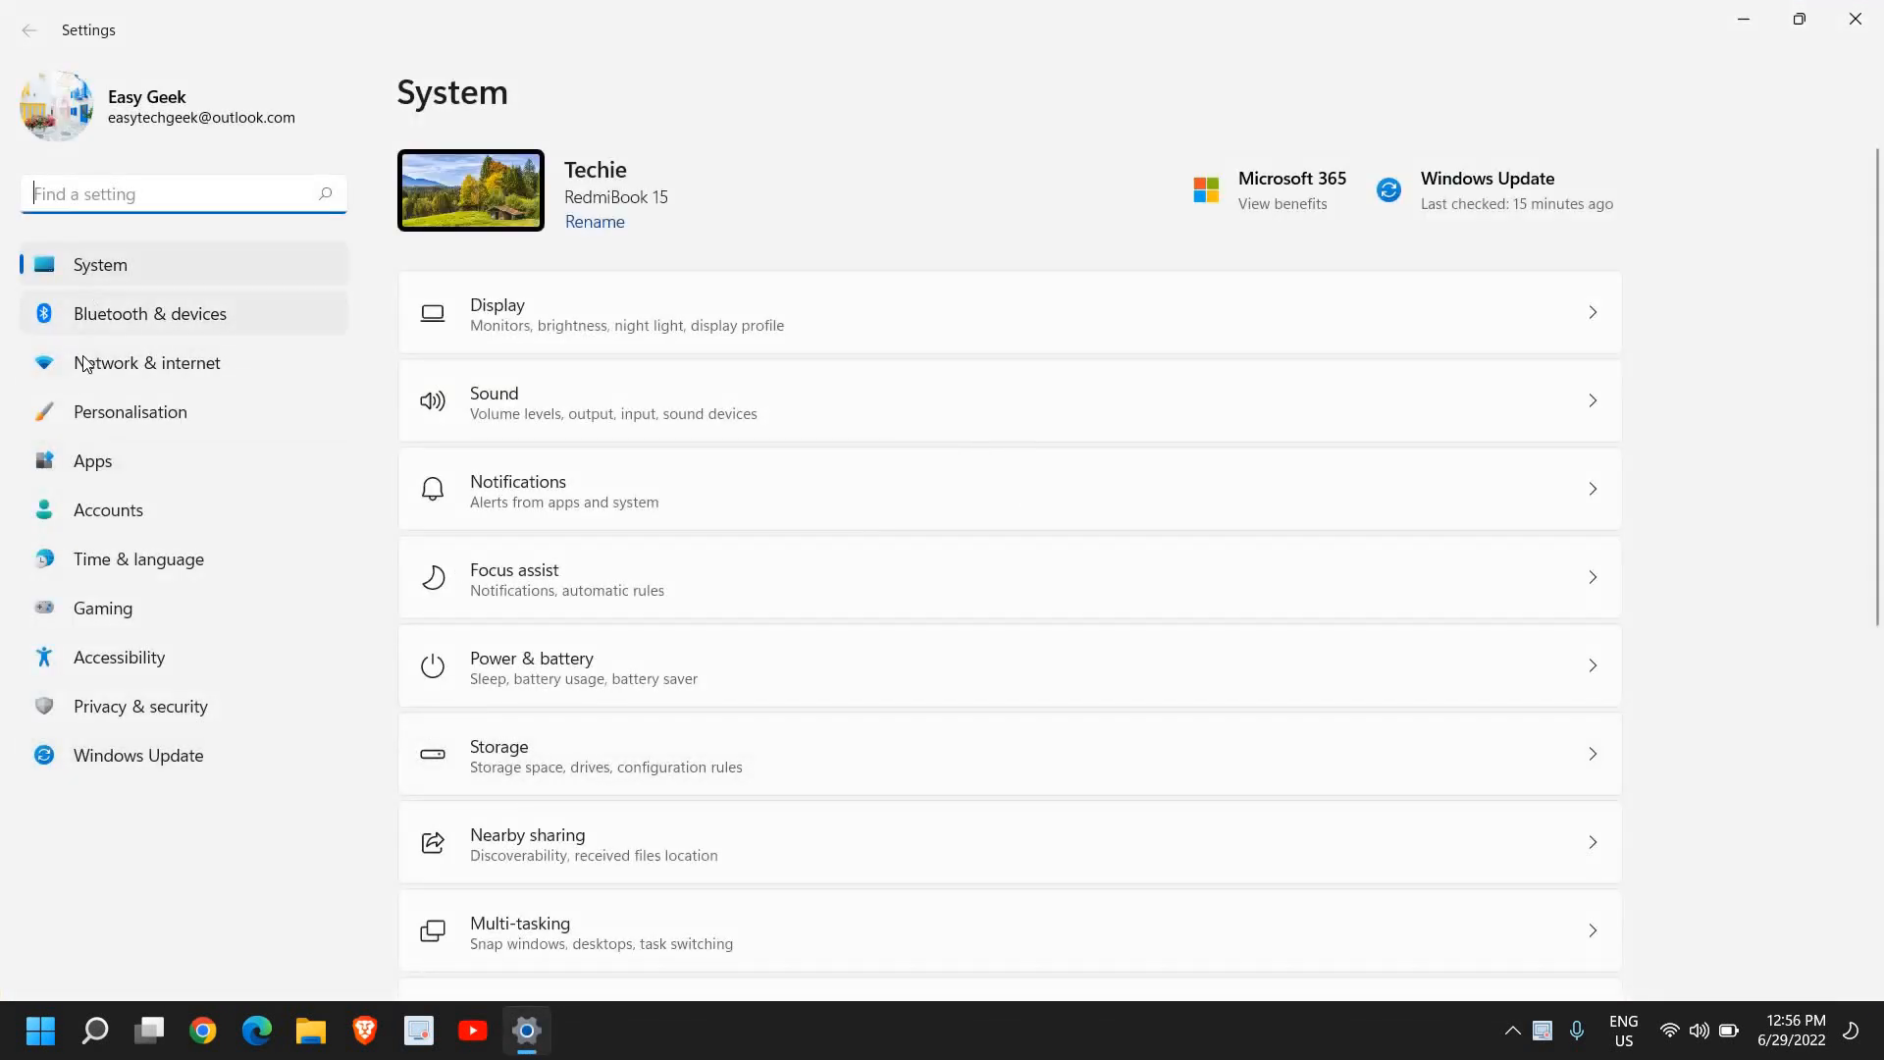
pyautogui.moveTo(132, 776)
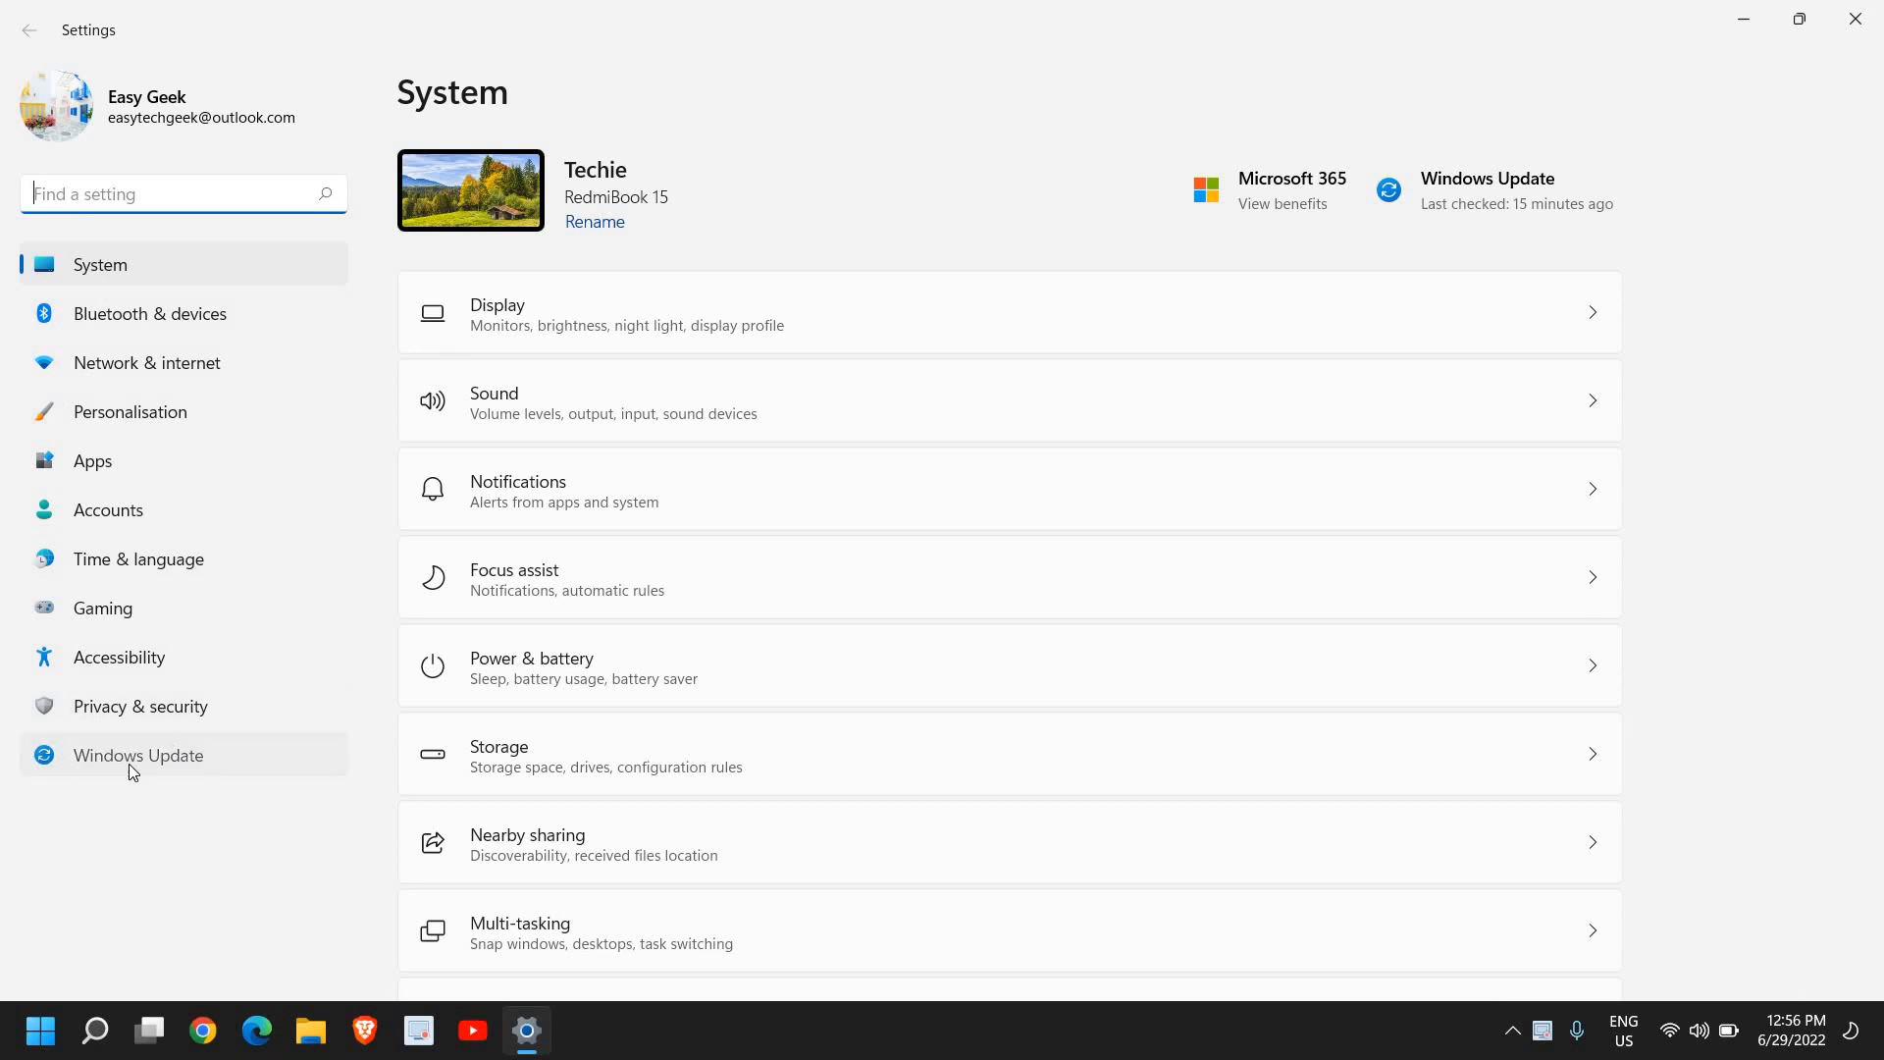
# Go to Windows Update and view its Update history page
pyautogui.click(138, 754)
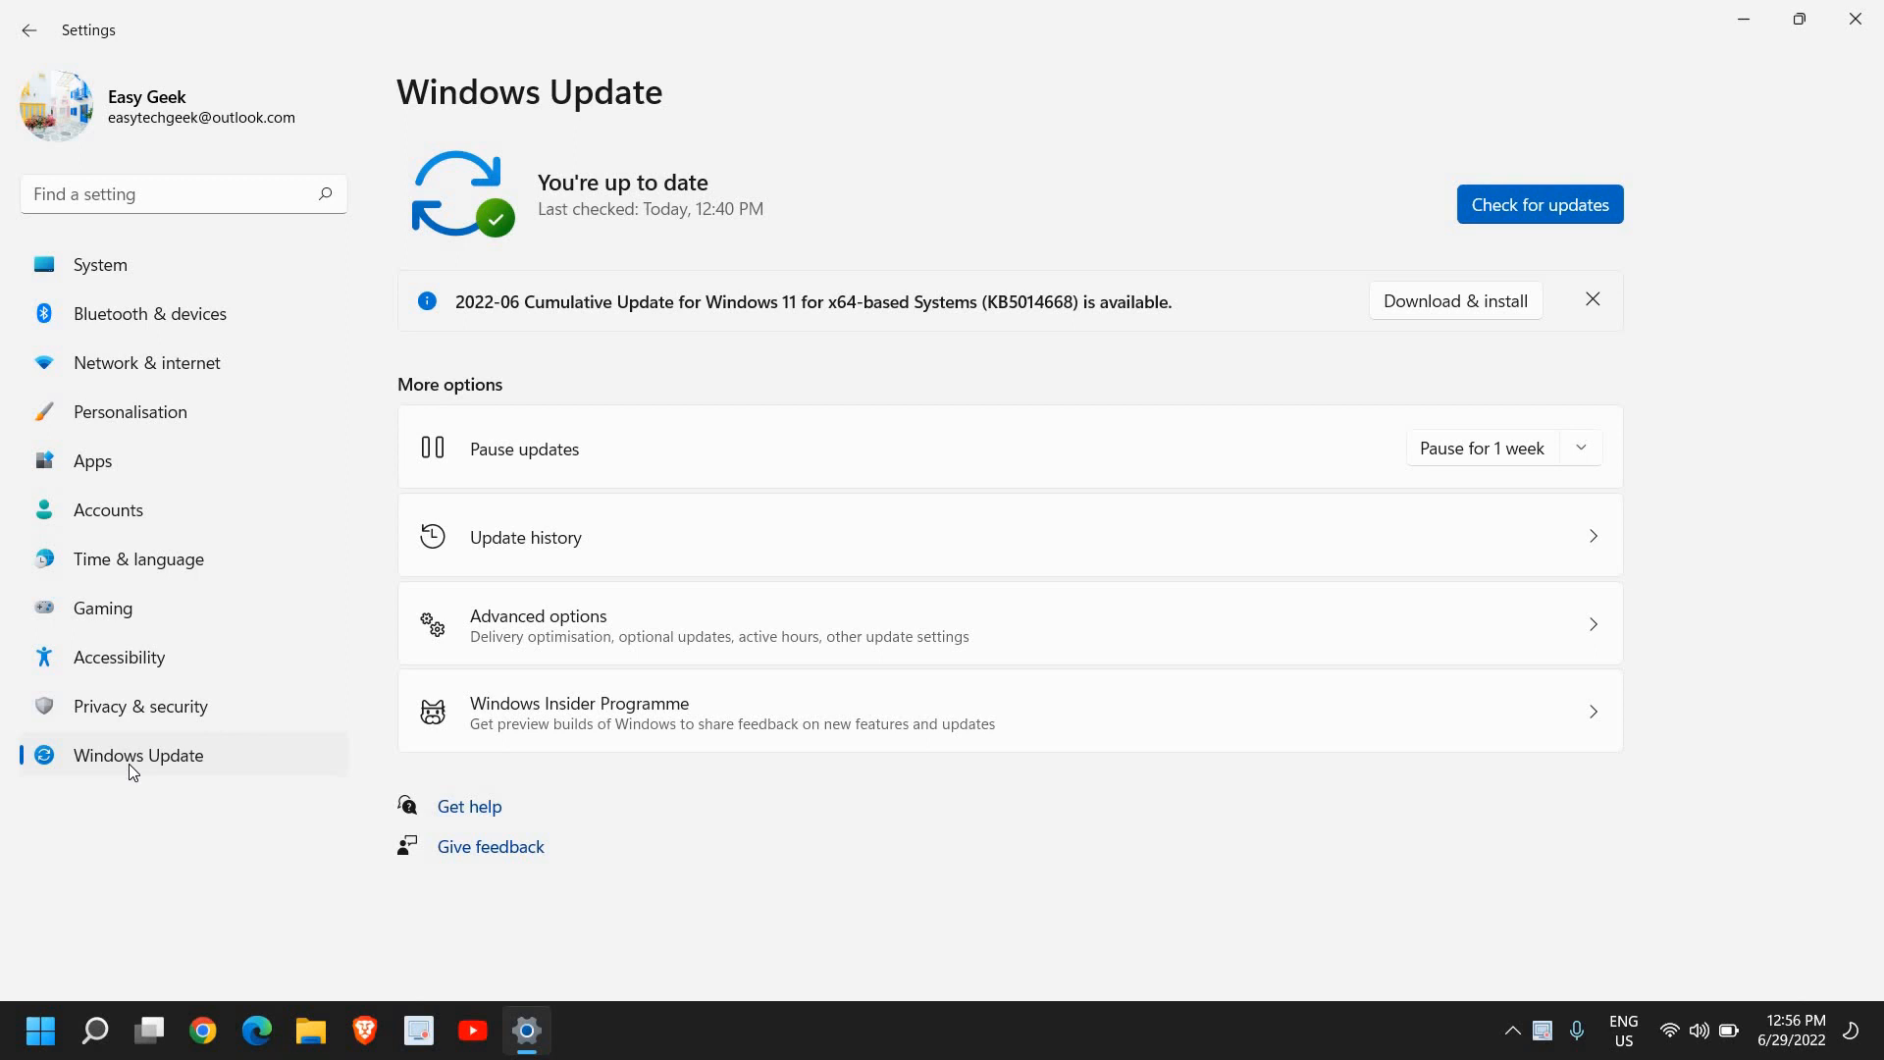
pyautogui.moveTo(550, 523)
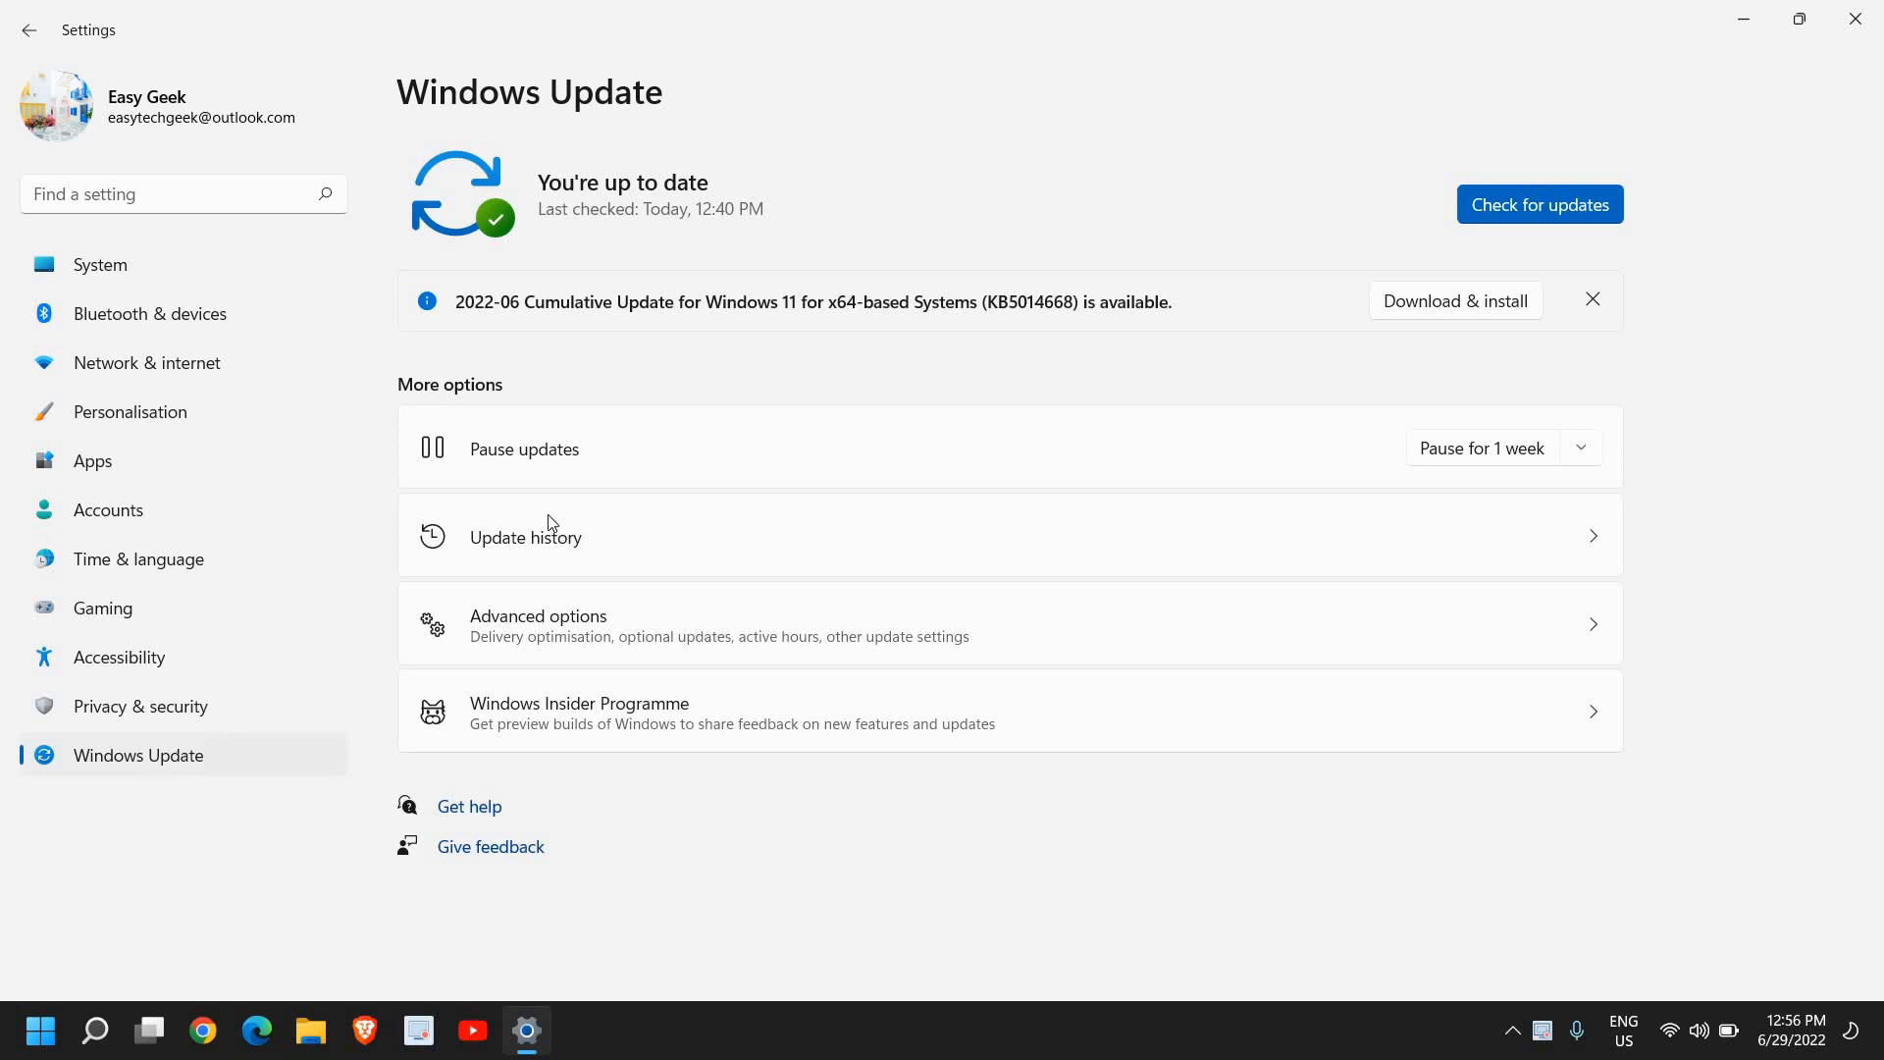
pyautogui.moveTo(541, 554)
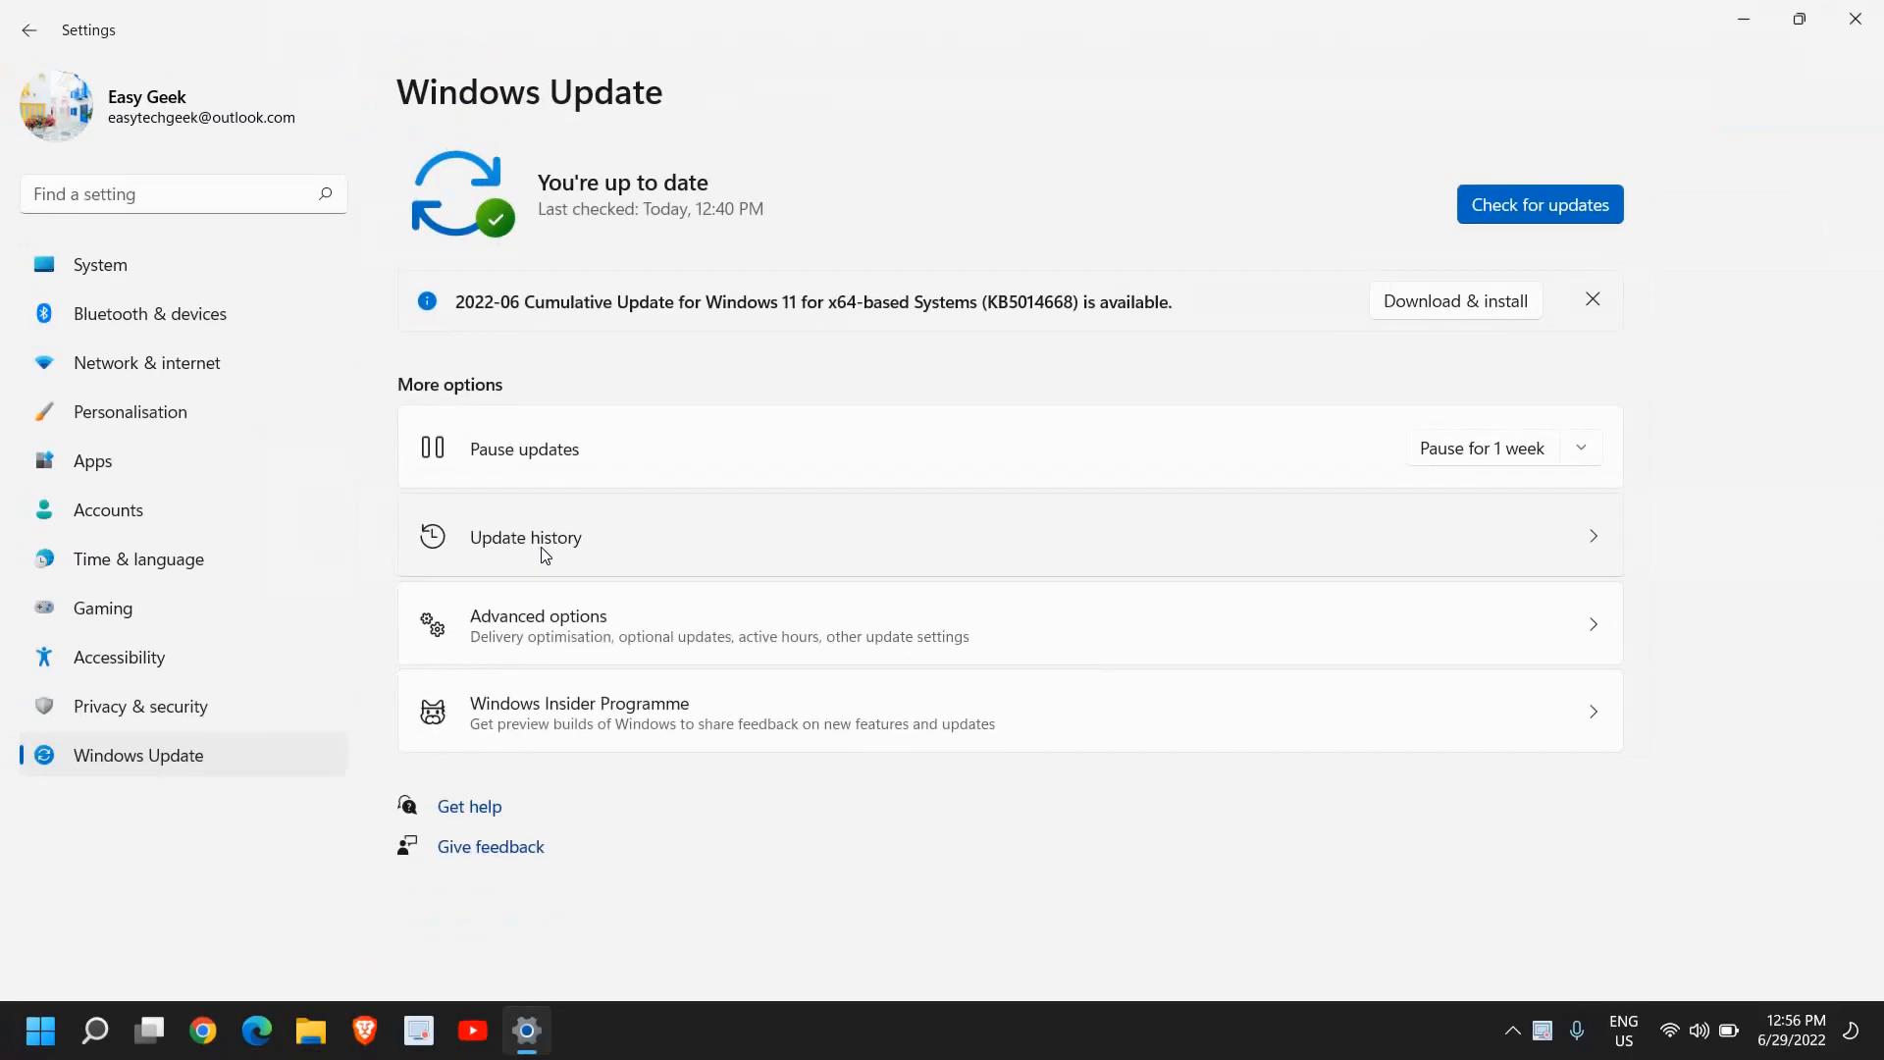
pyautogui.click(525, 537)
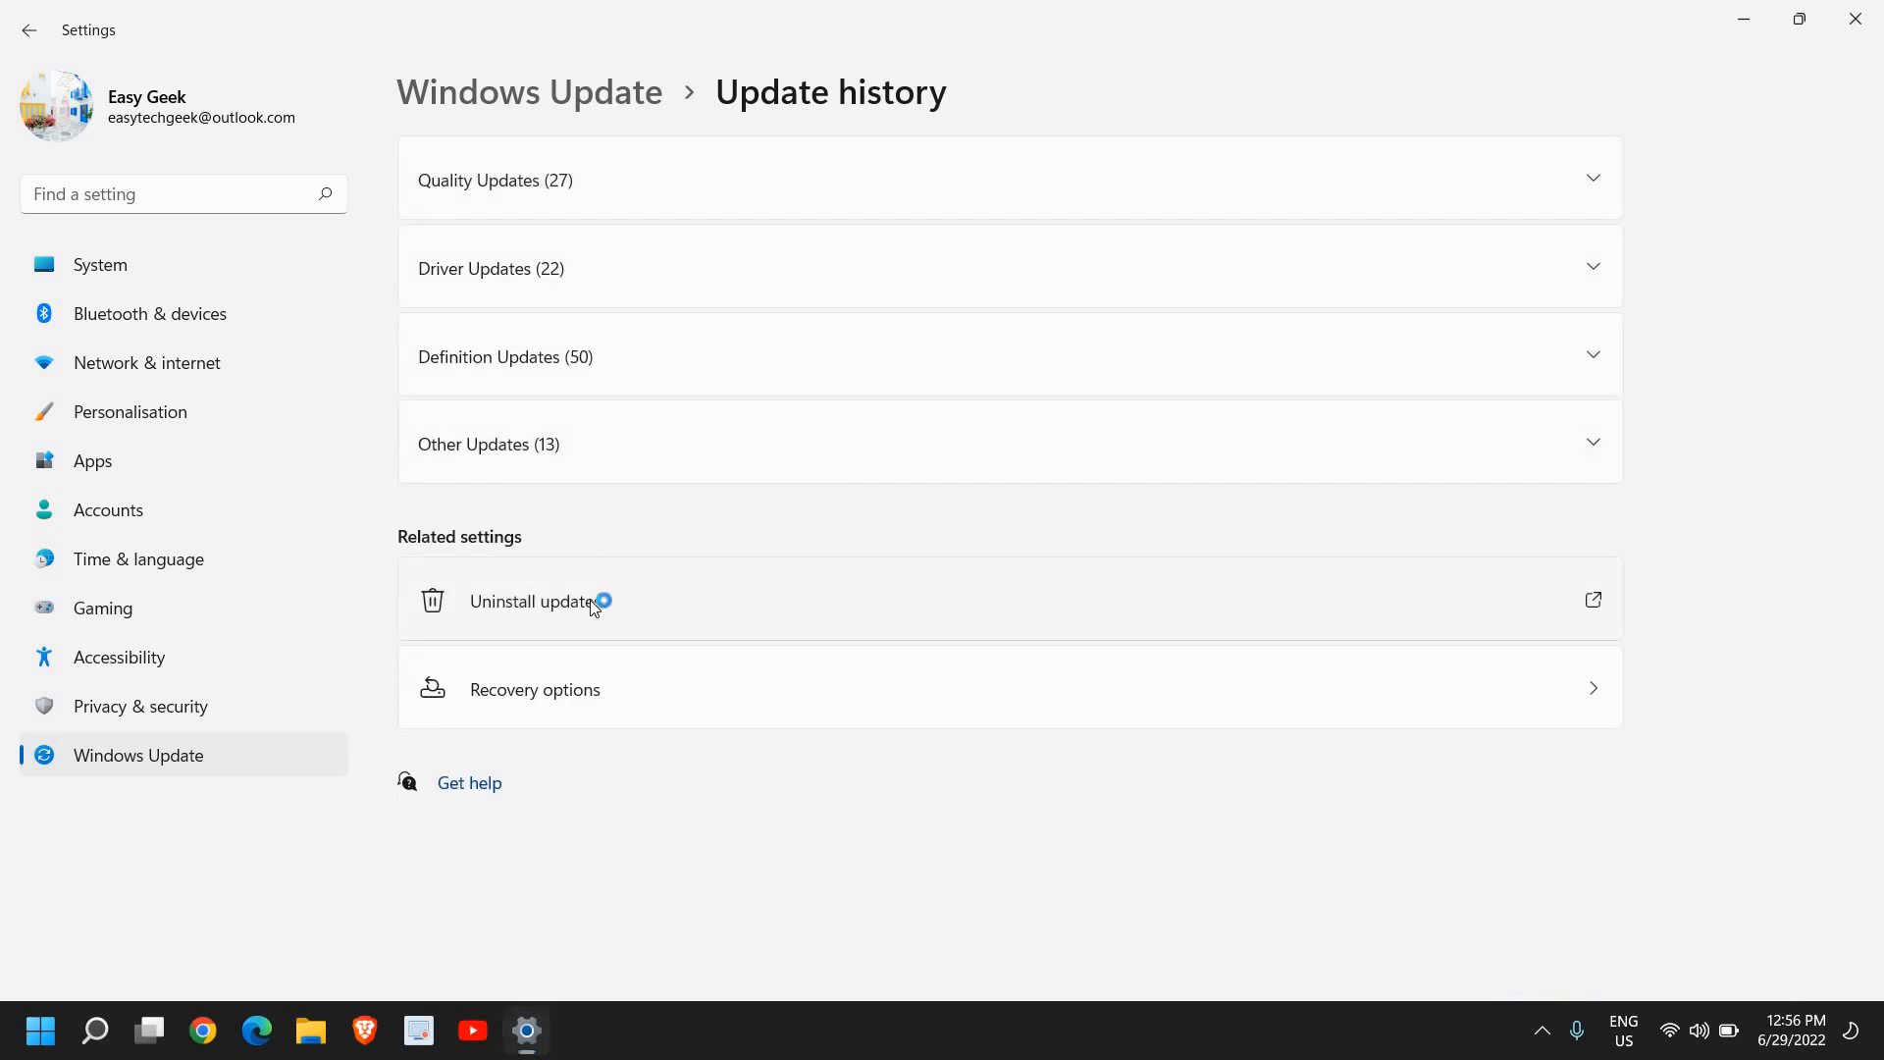
# Open the Installed Updates list in Control Panel via Uninstall updates
pyautogui.click(531, 600)
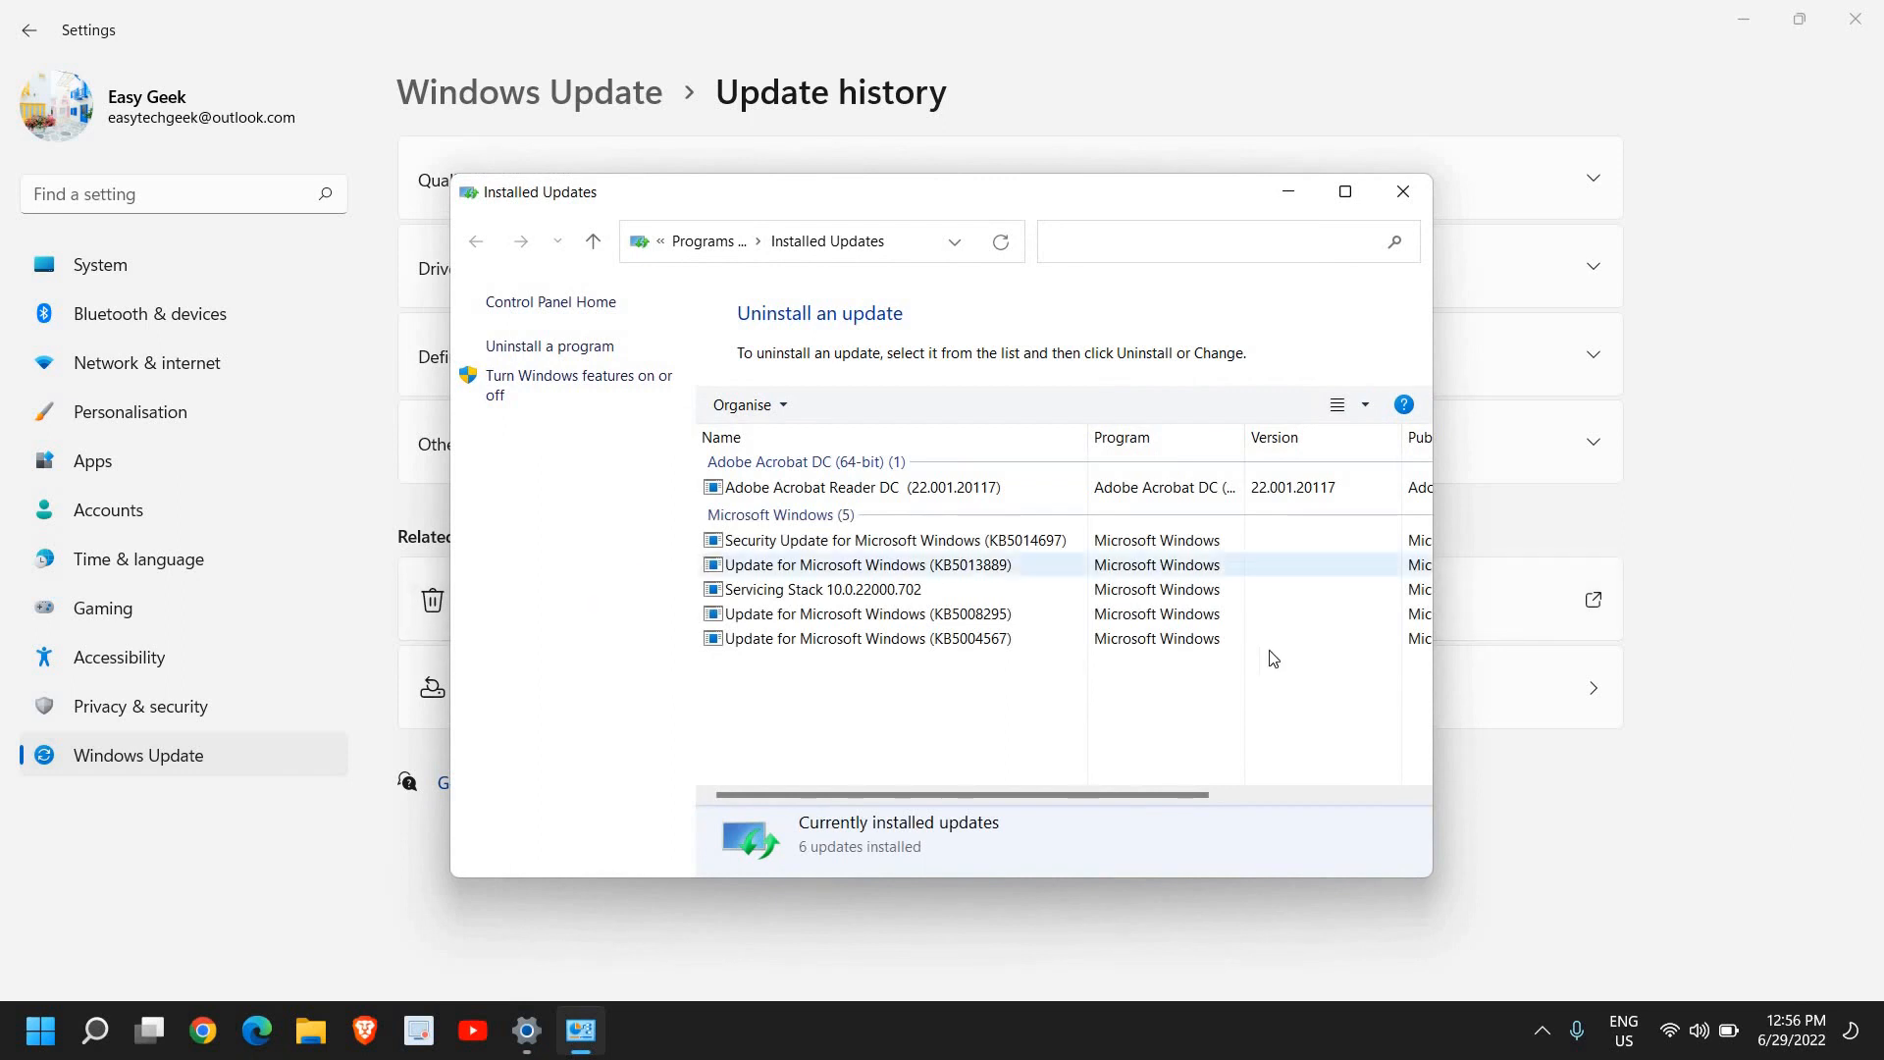
# Maximize Installed Updates, select KB5013889 for uninstall, and close Settings to the desktop
pyautogui.click(1343, 192)
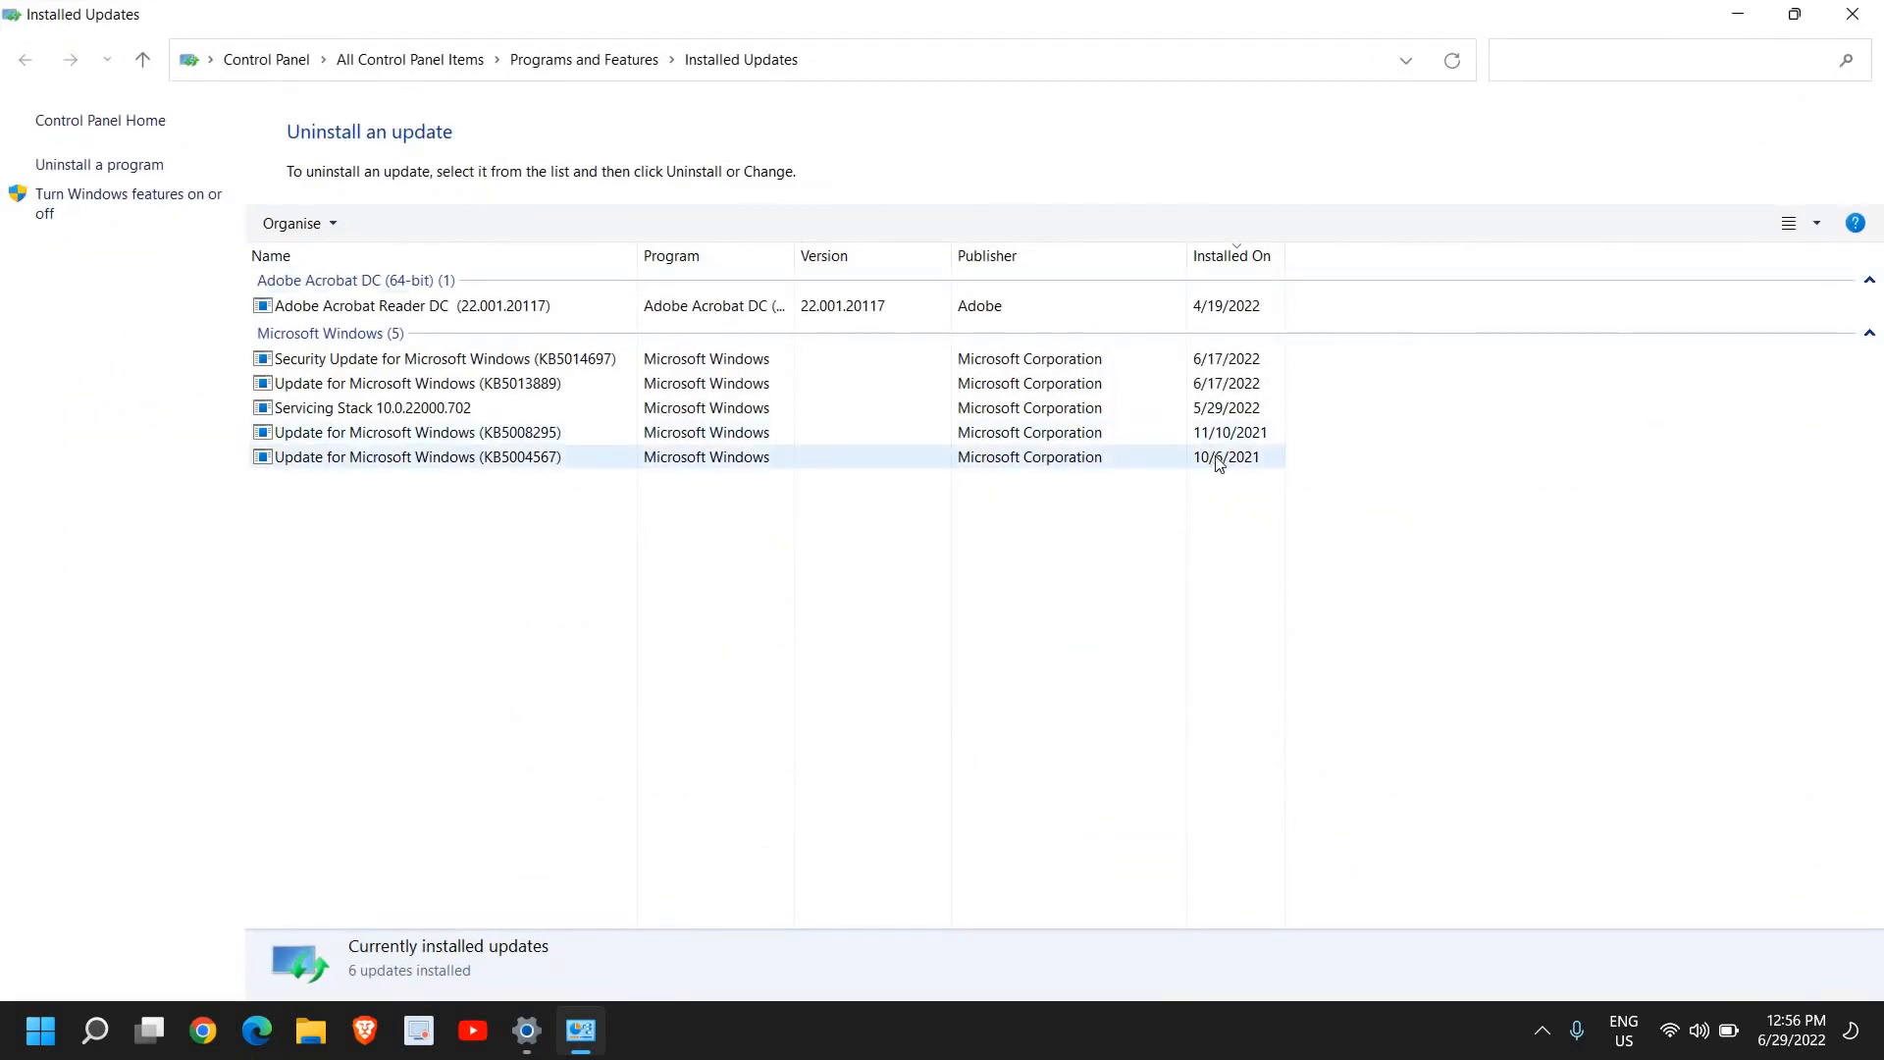
pyautogui.click(413, 382)
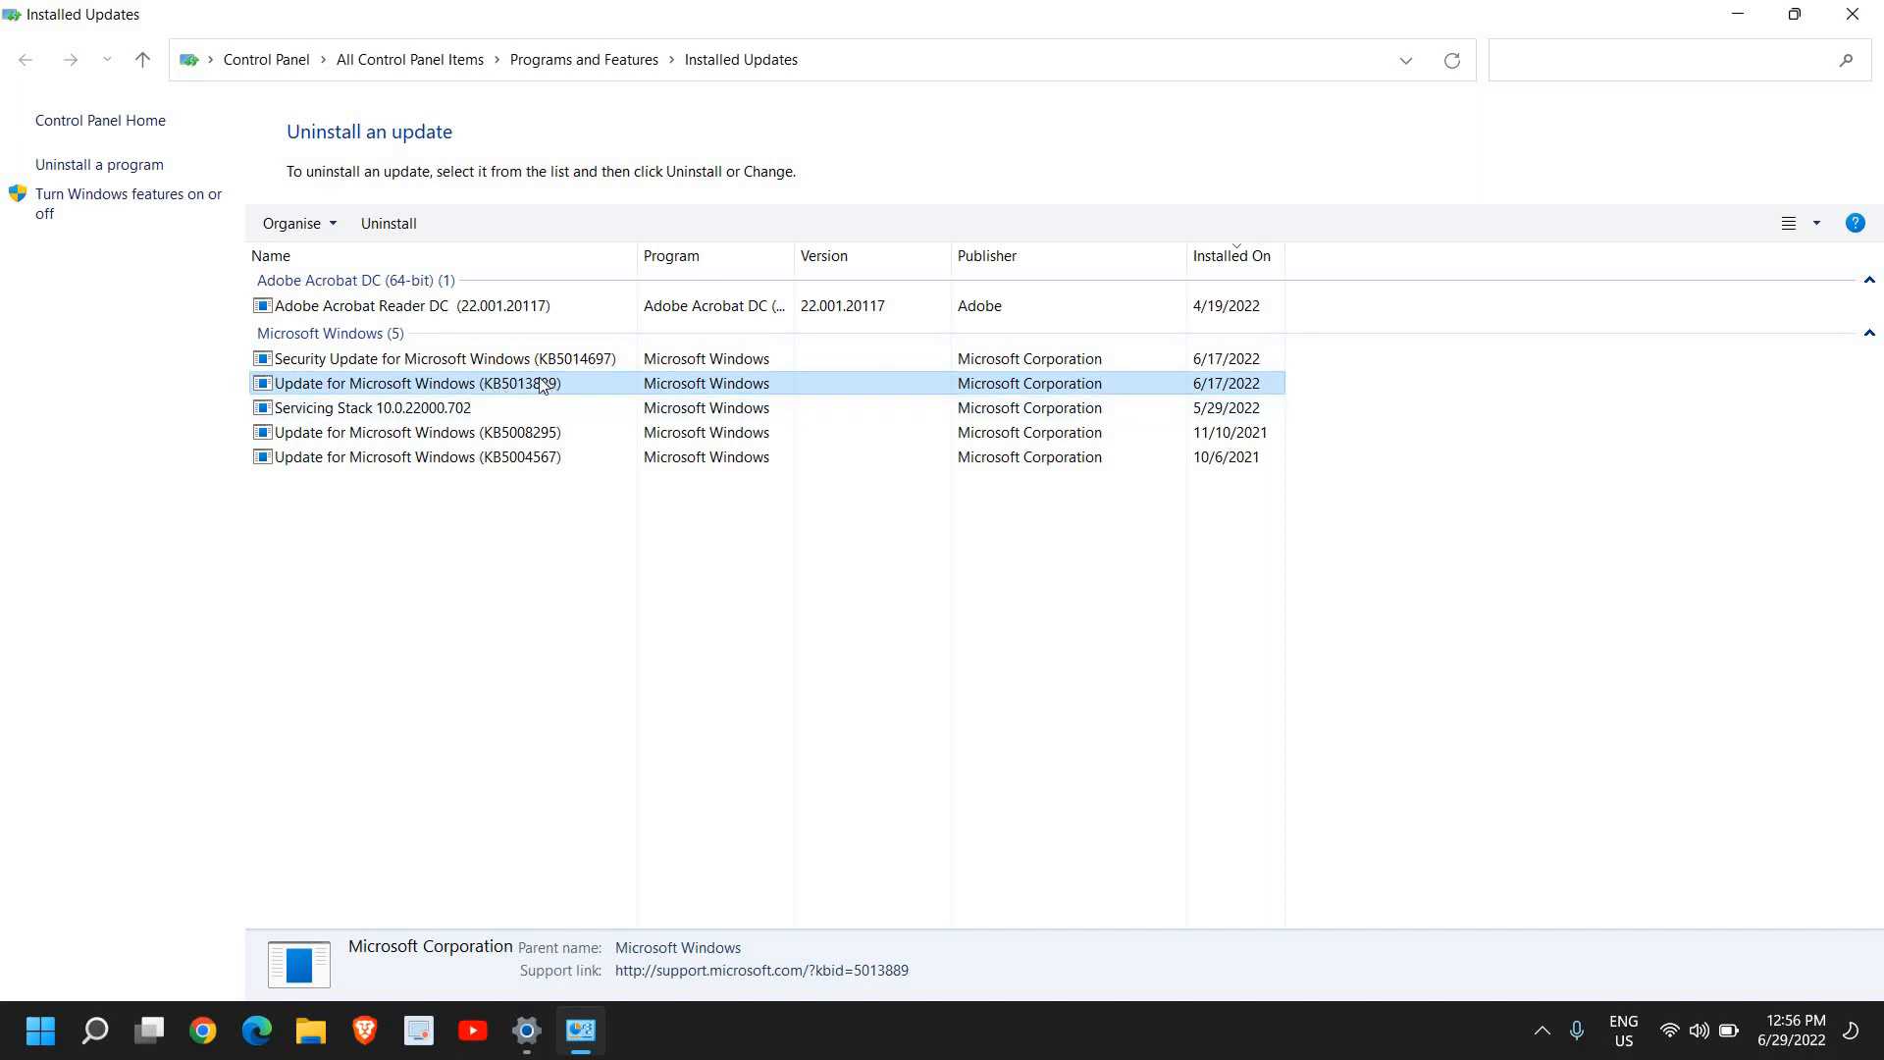
pyautogui.moveTo(389, 224)
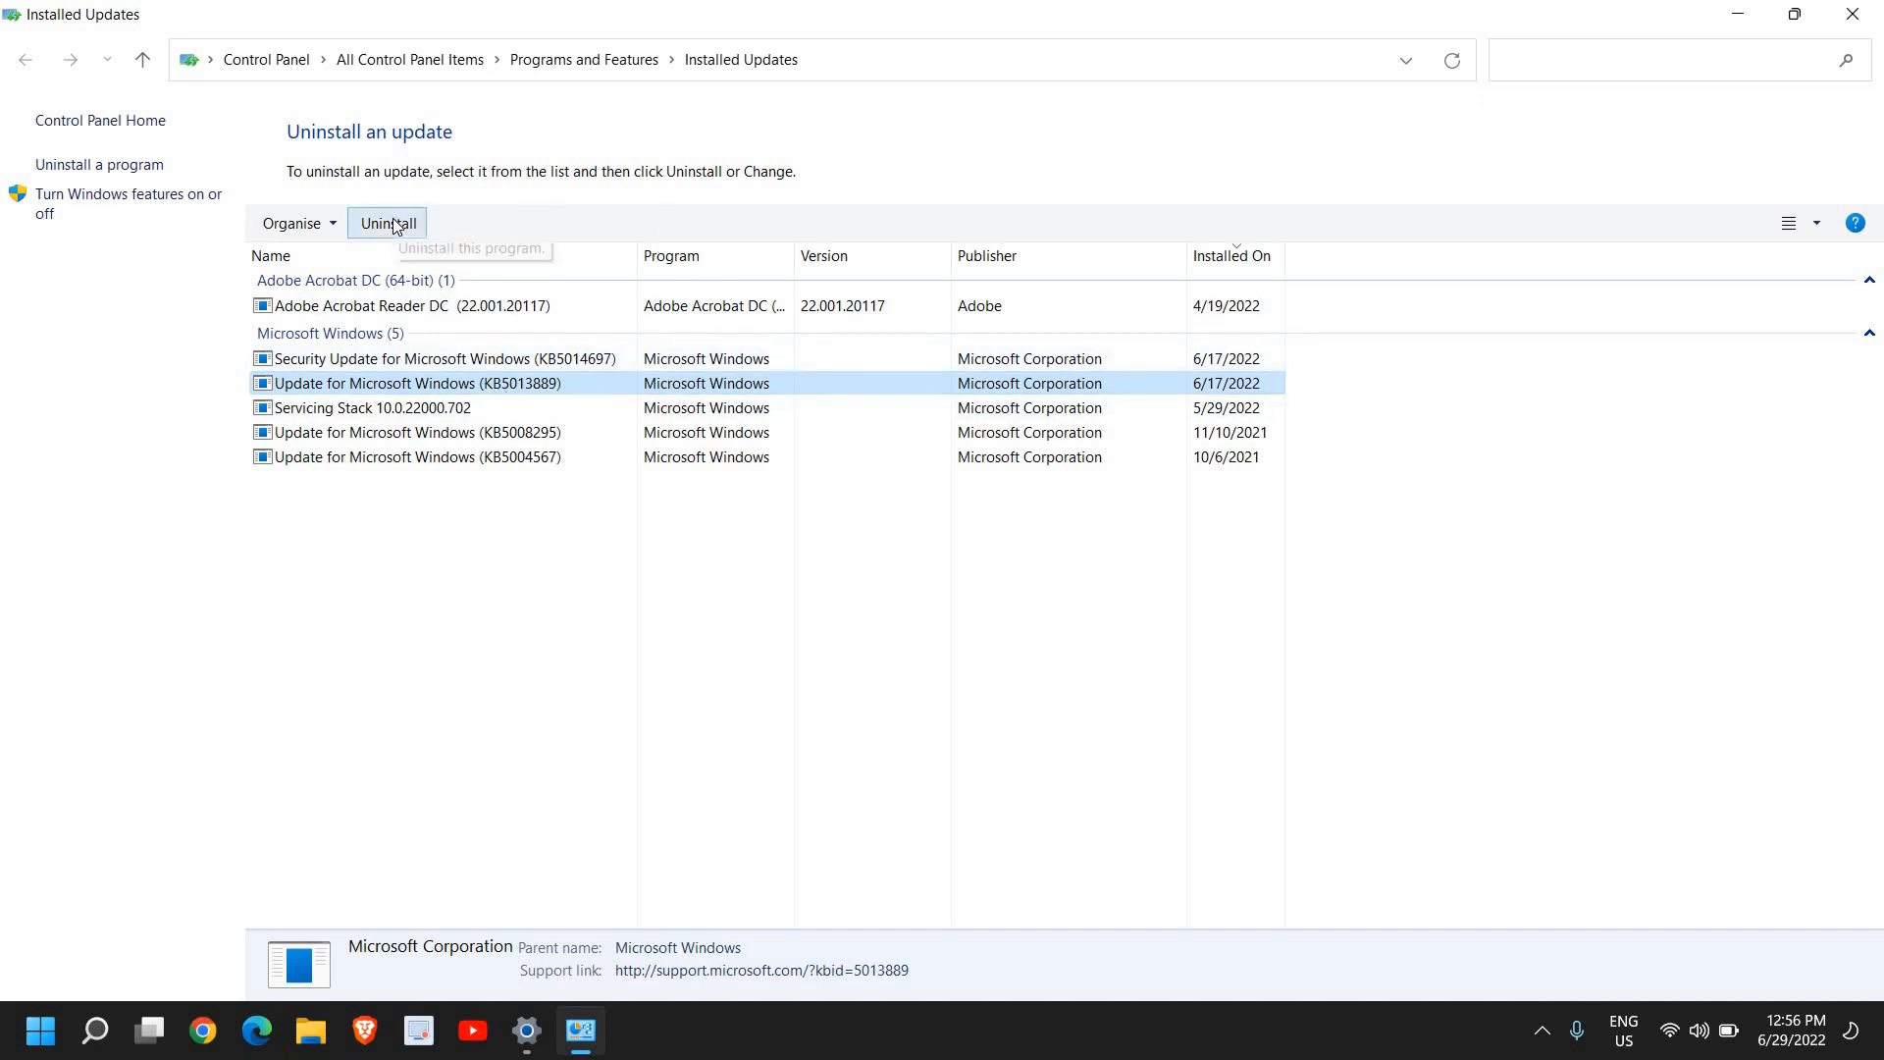
pyautogui.moveTo(417, 274)
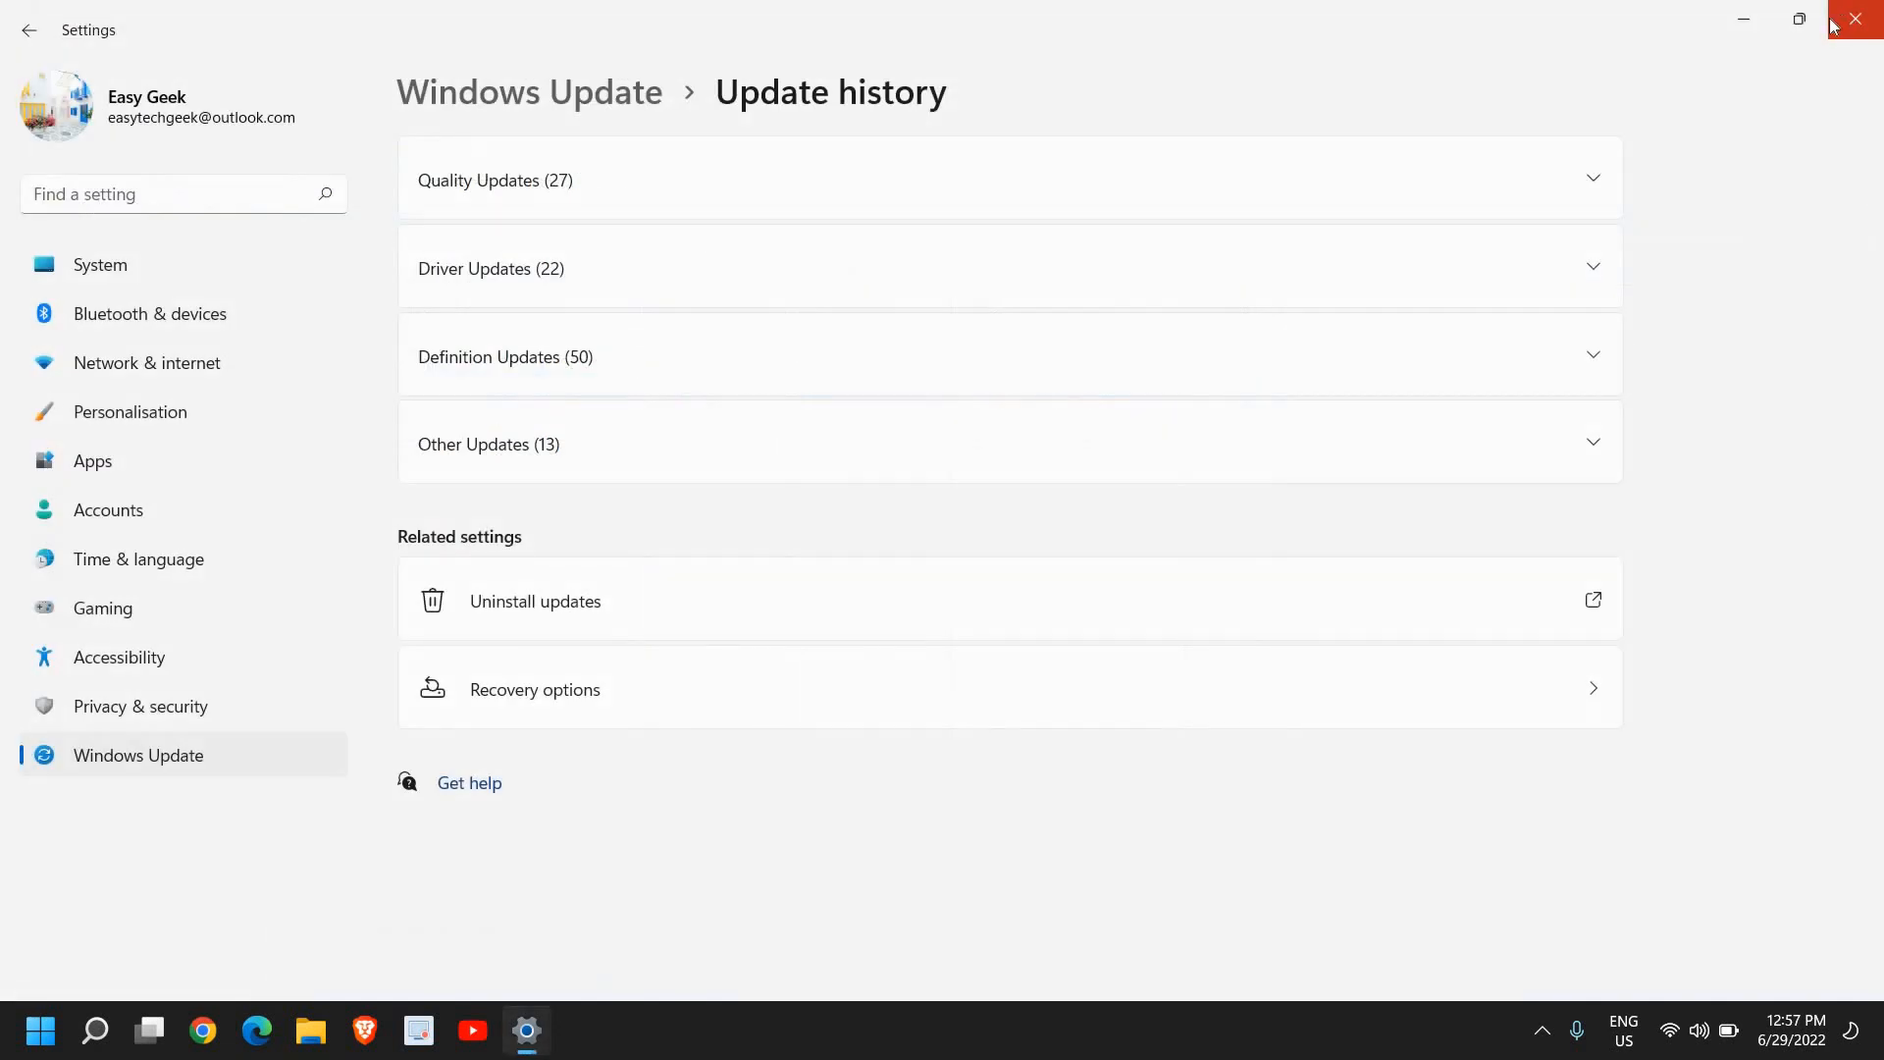
pyautogui.click(1854, 20)
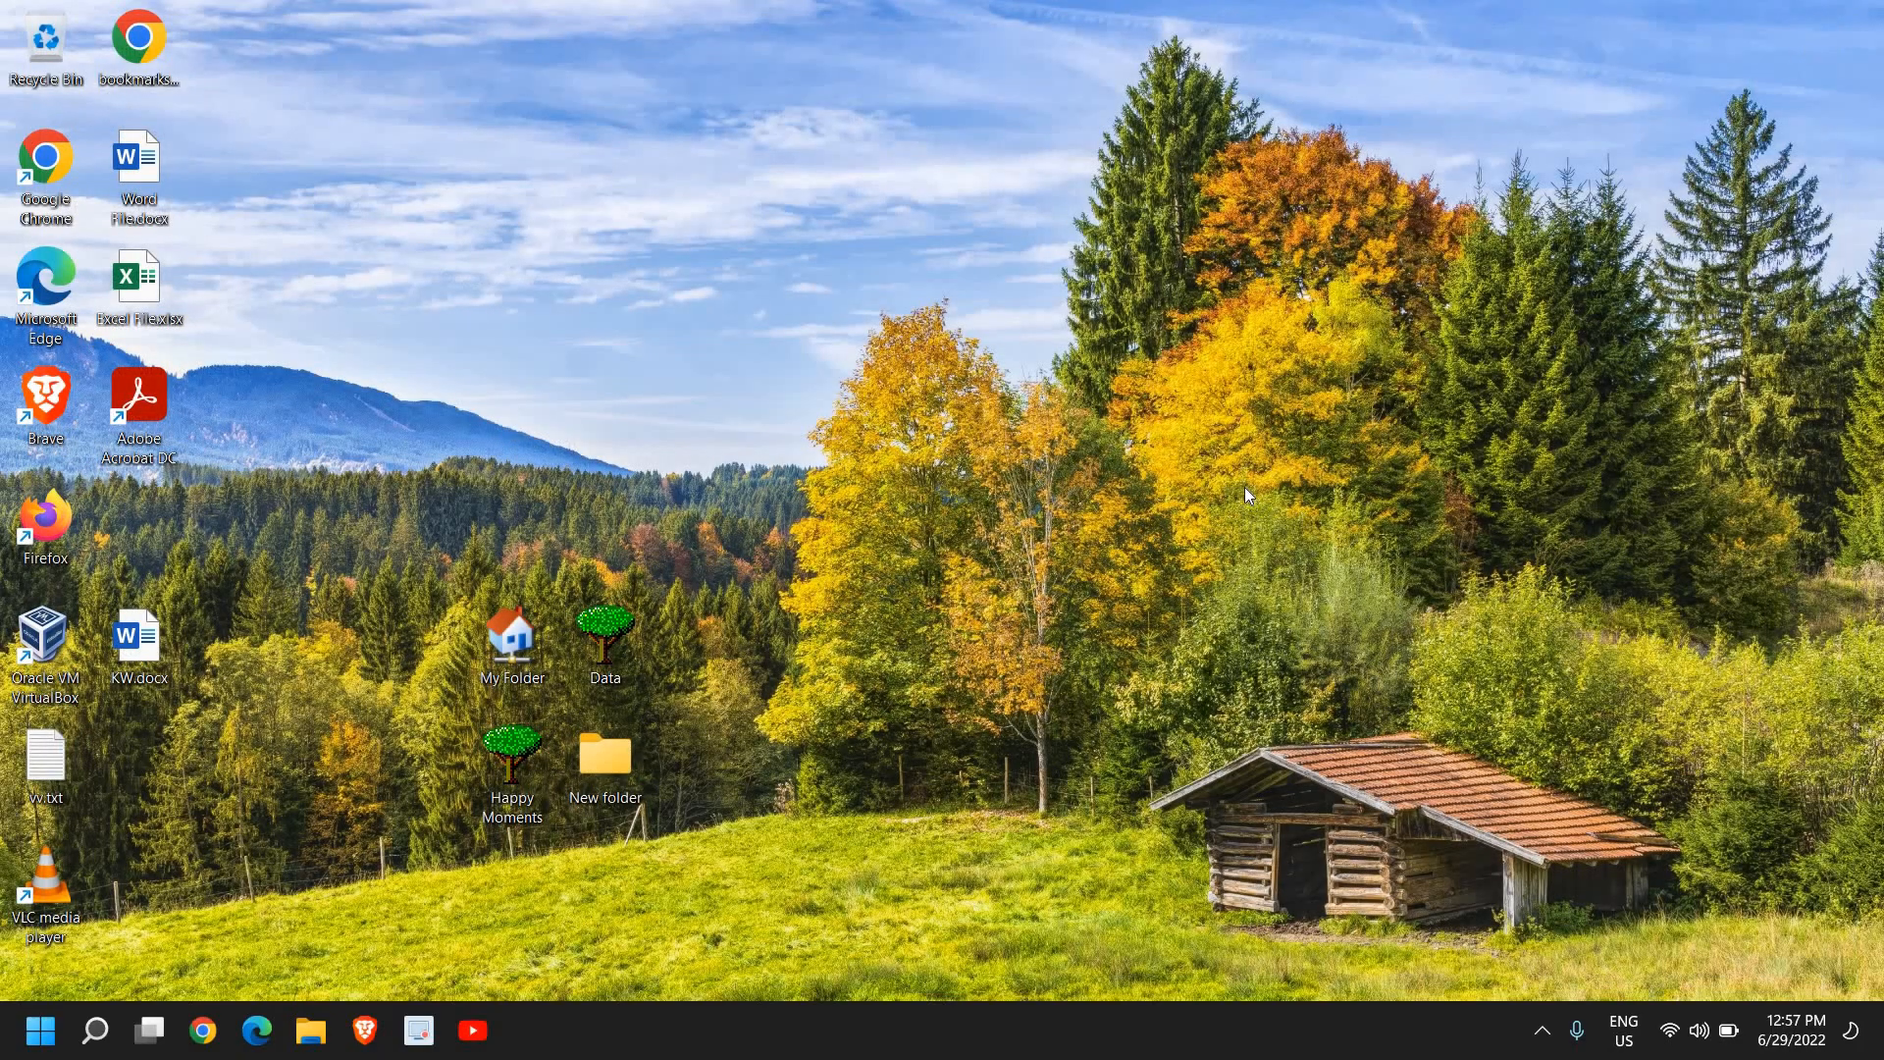
pyautogui.moveTo(1220, 433)
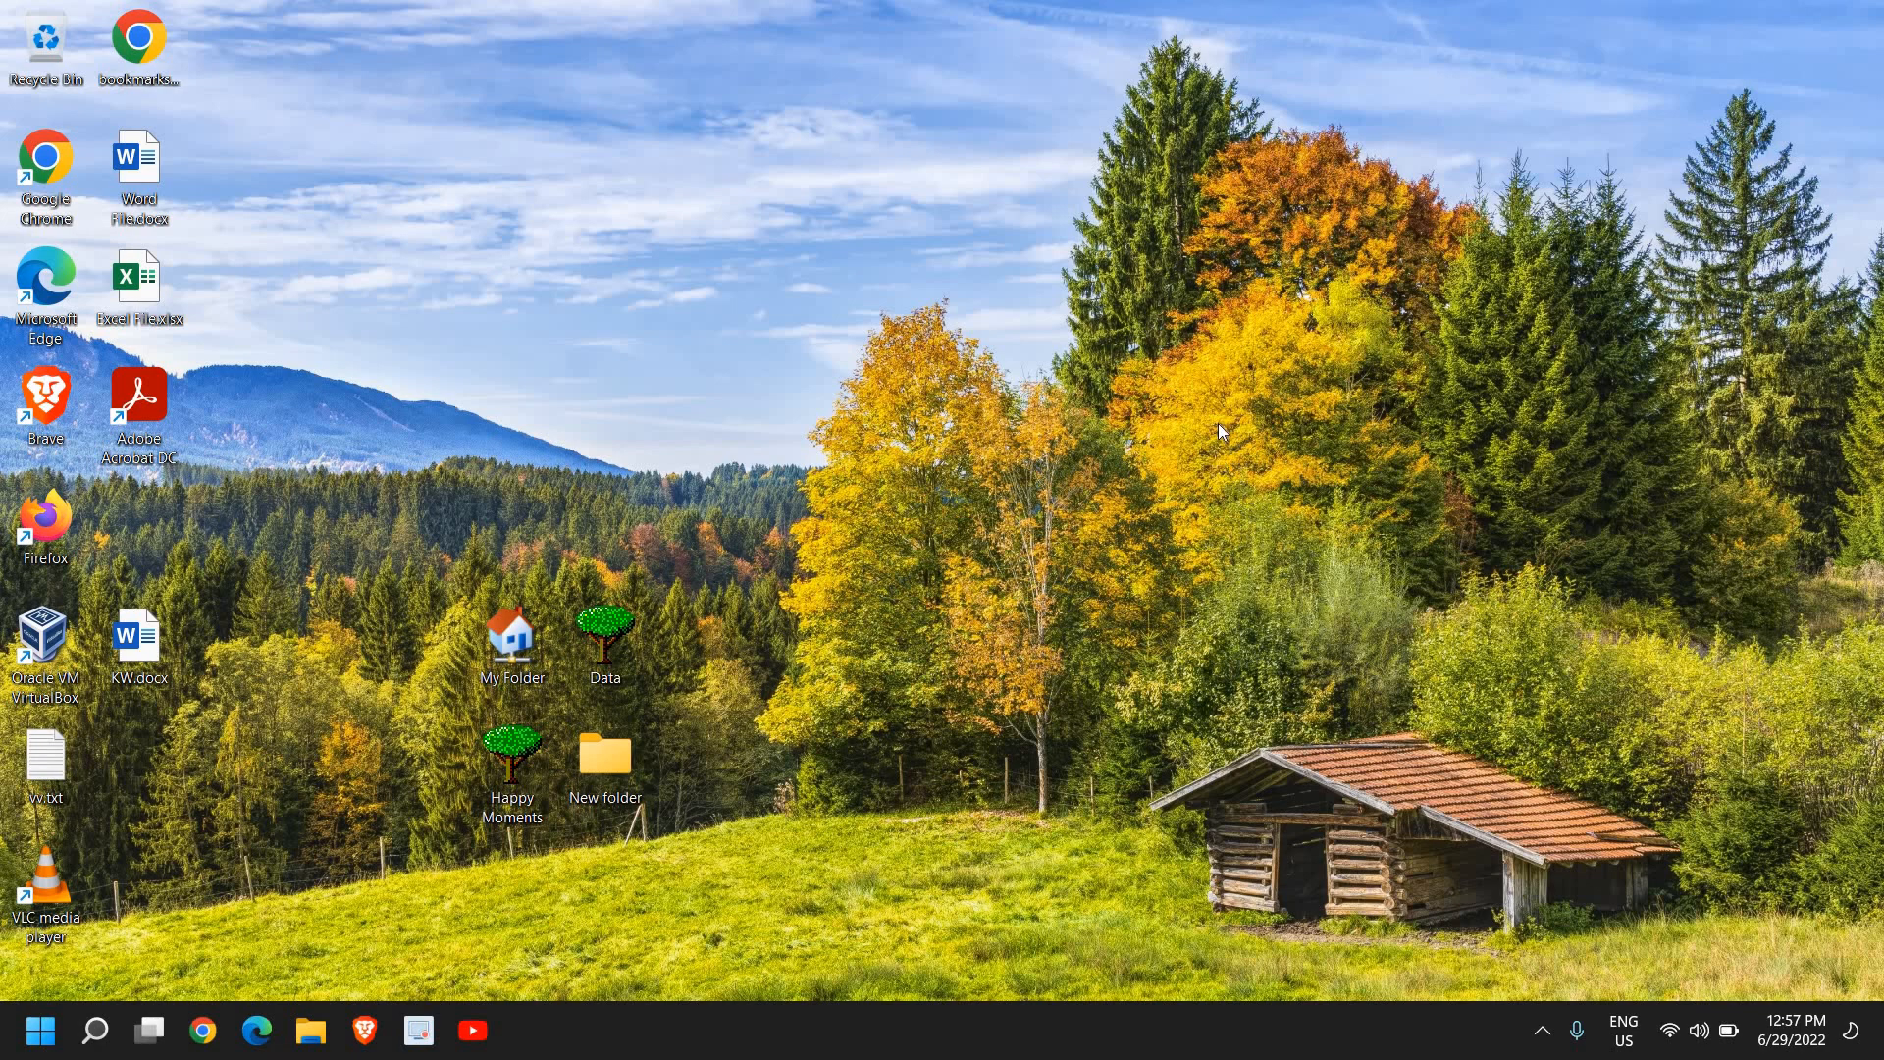